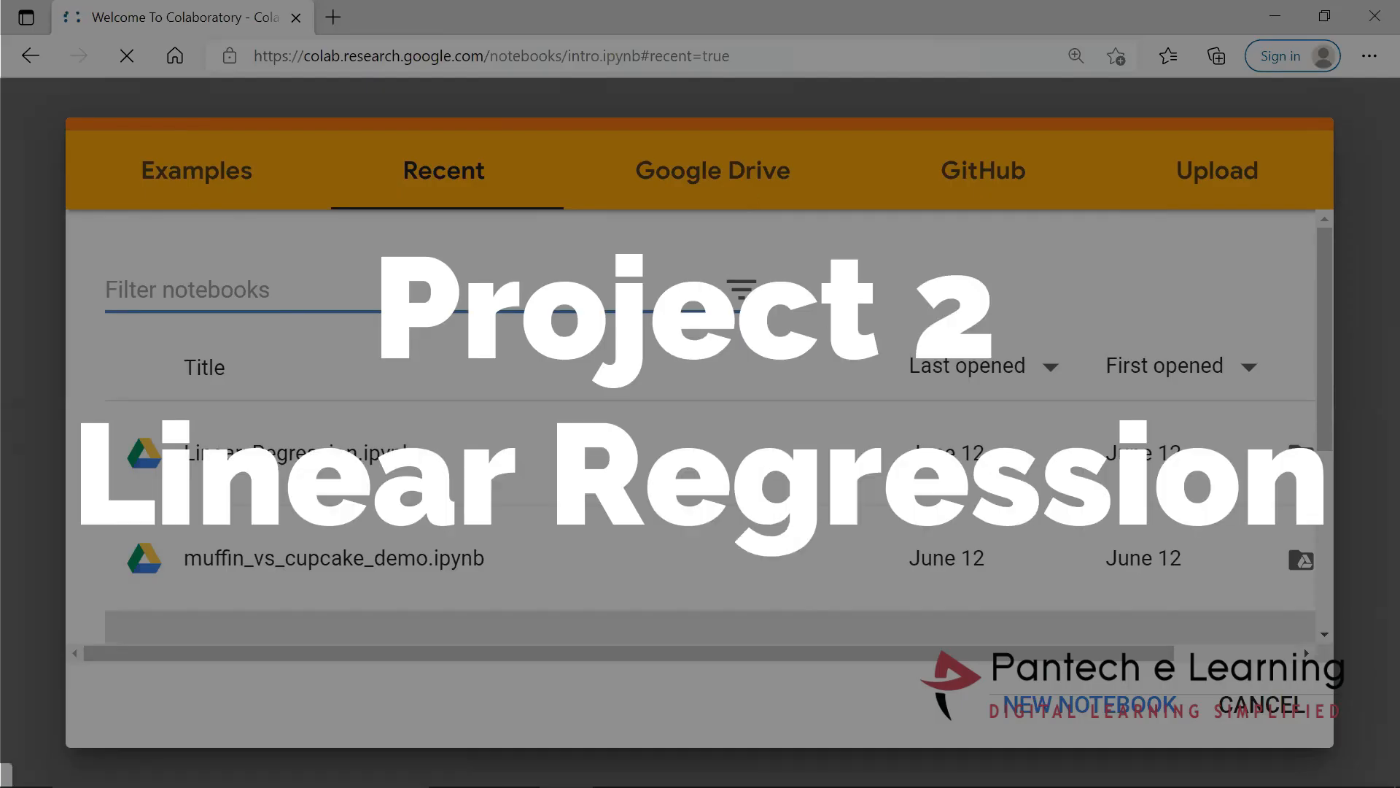
# - Open Linear_Regression.ipynb from the Recent list in the Open notebook dialog
pyautogui.click(298, 453)
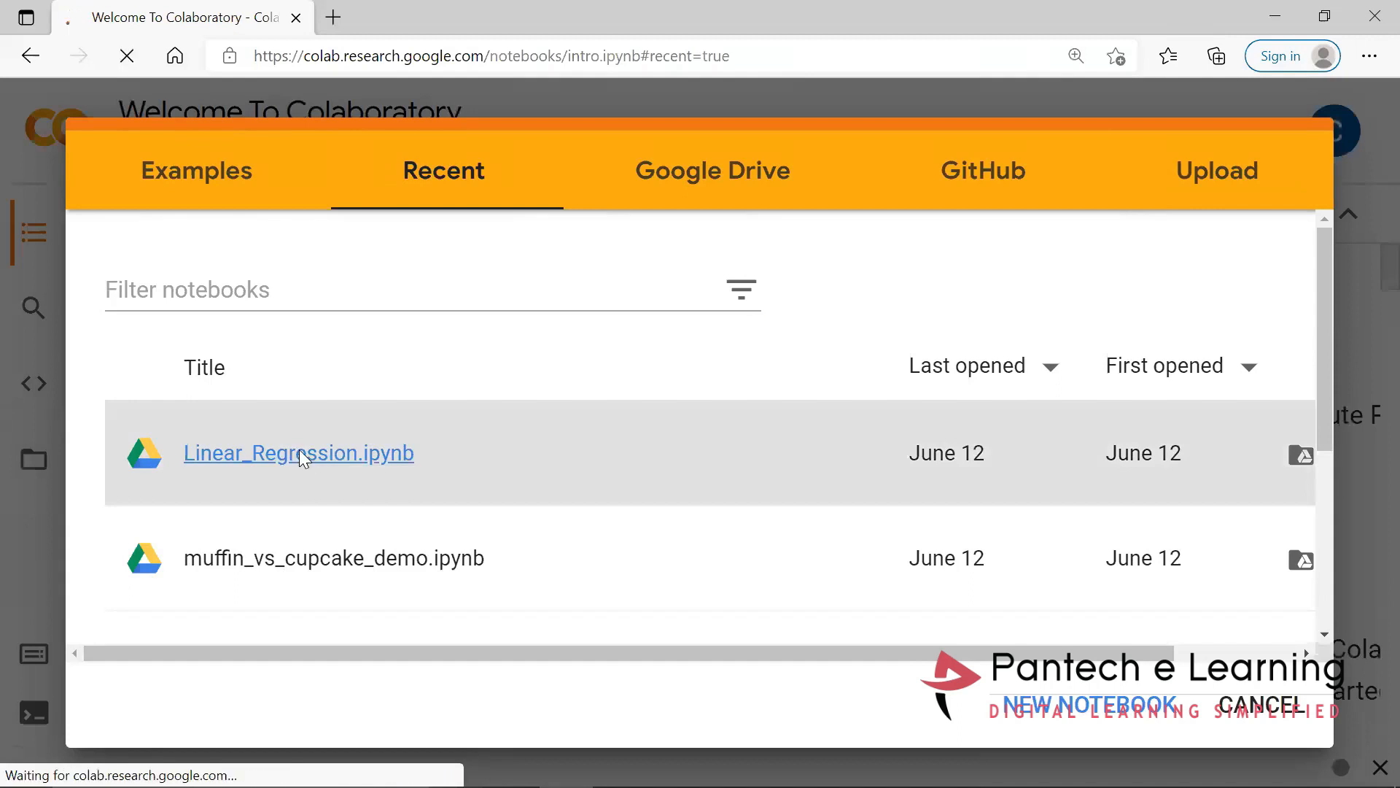
pyautogui.click(298, 452)
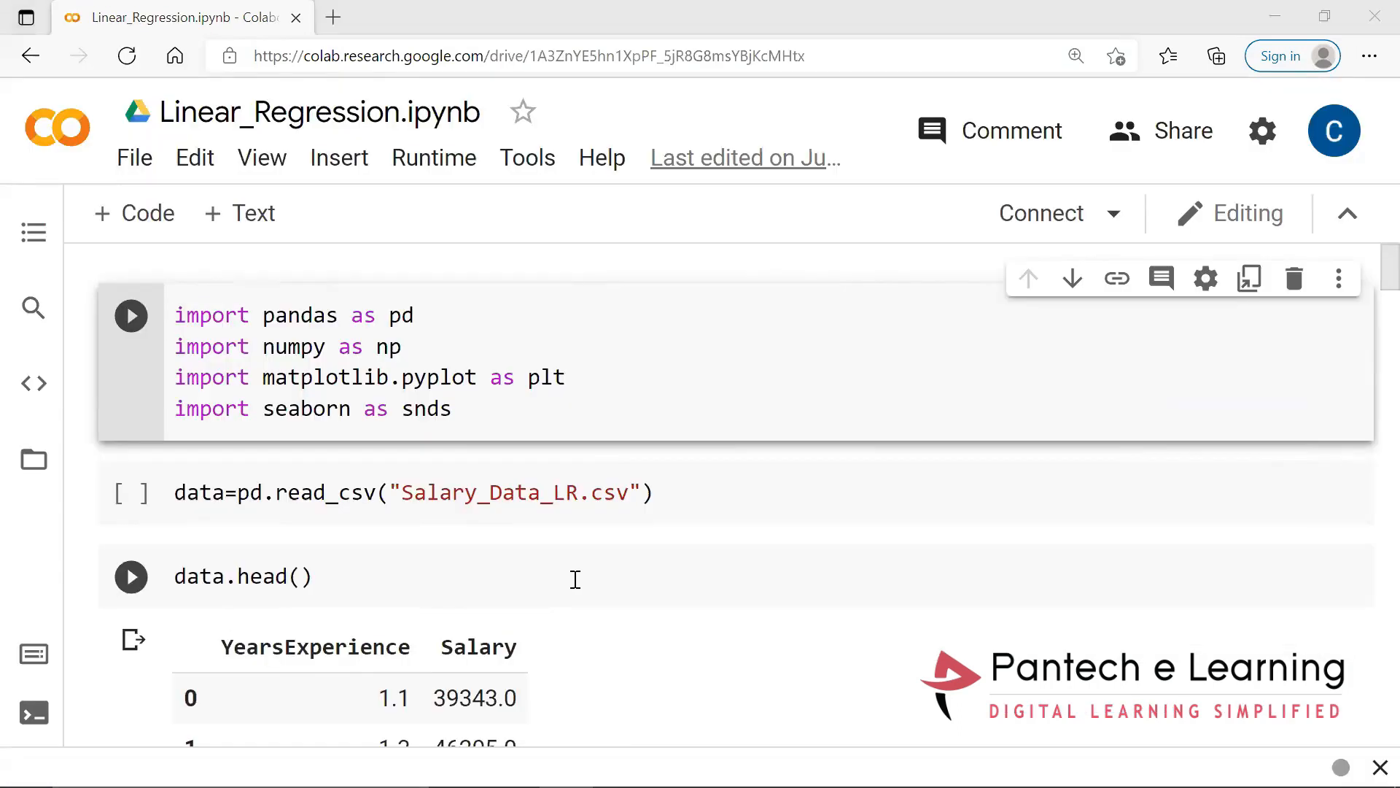
pyautogui.moveTo(563, 627)
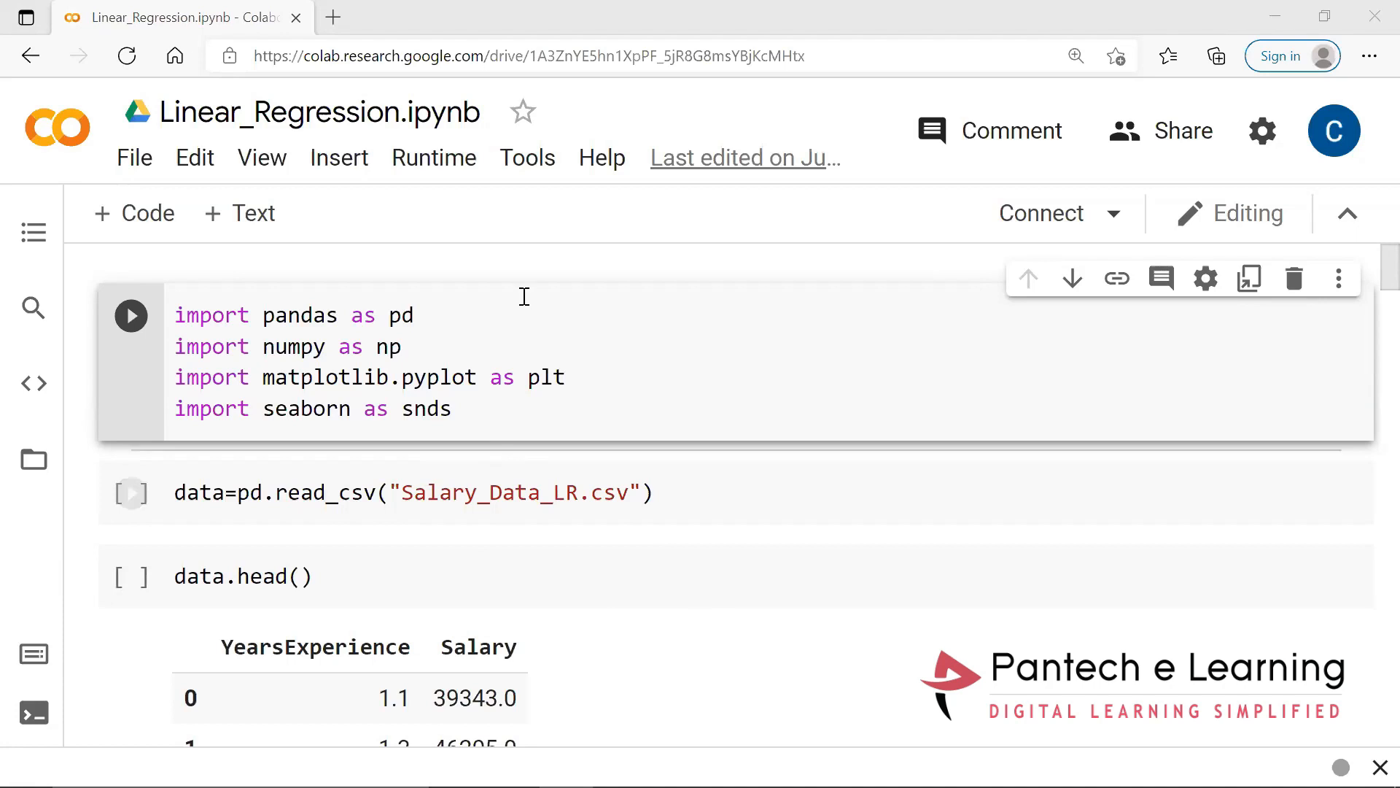
pyautogui.moveTo(436, 315)
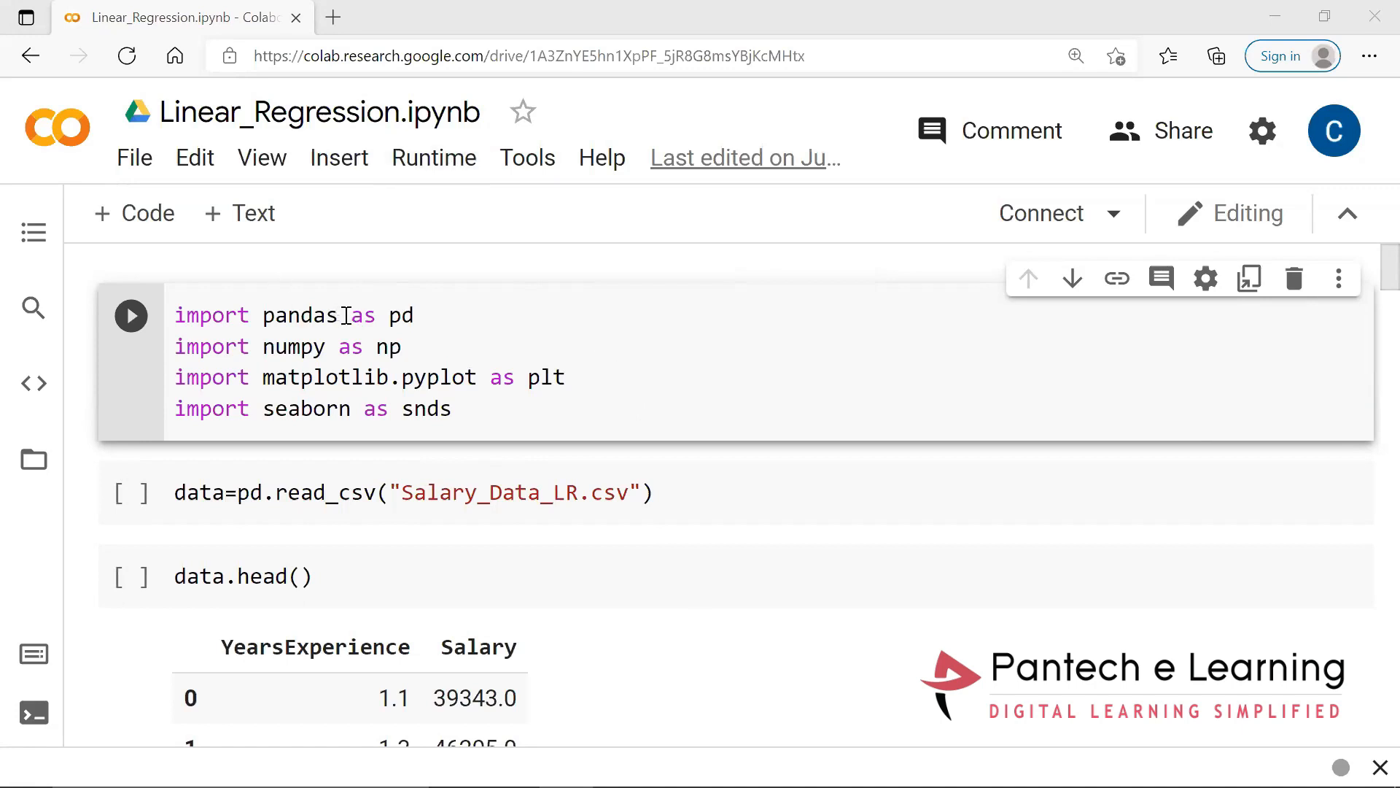
pyautogui.moveTo(354, 283)
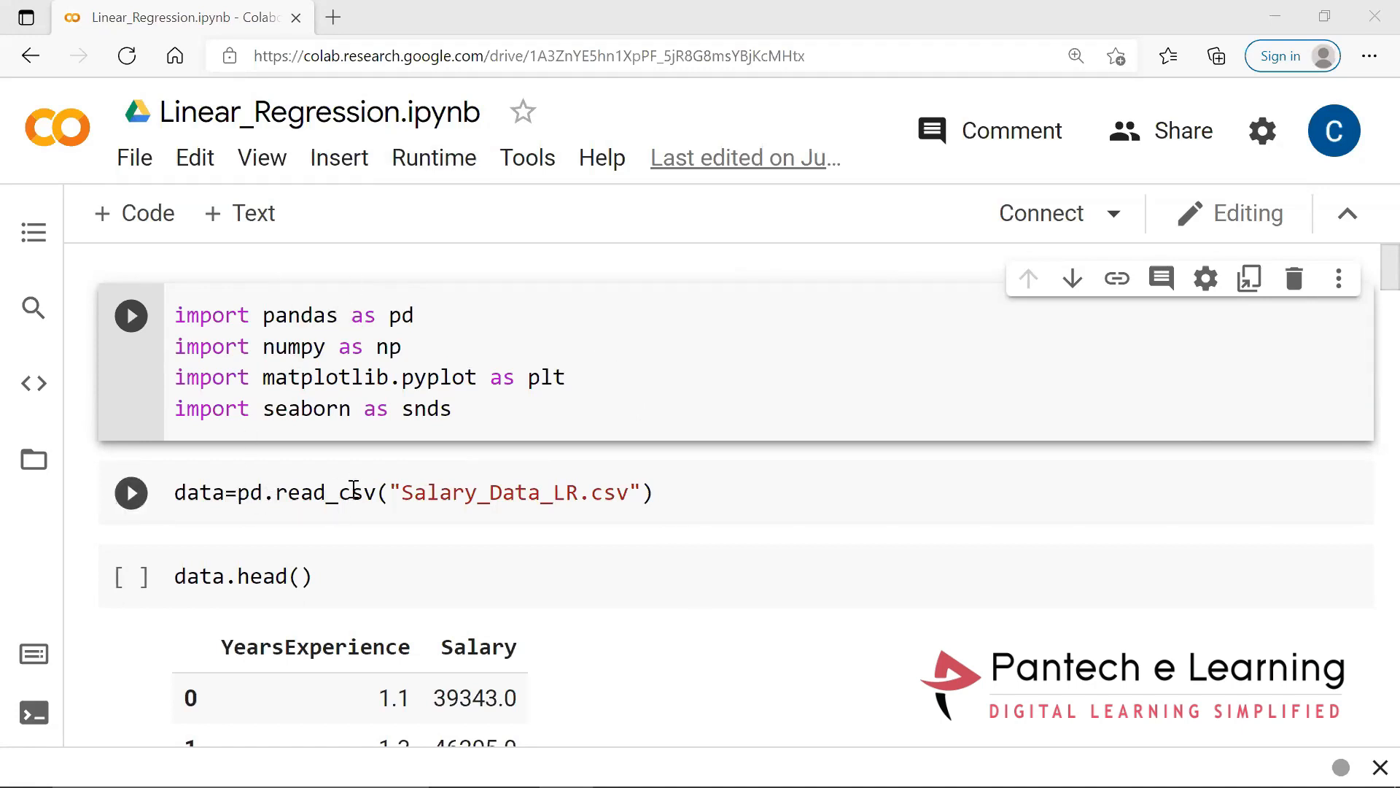
# - Upload Salary_Data_LR.csv into the Colab session files via the Files sidebar
pyautogui.click(579, 491)
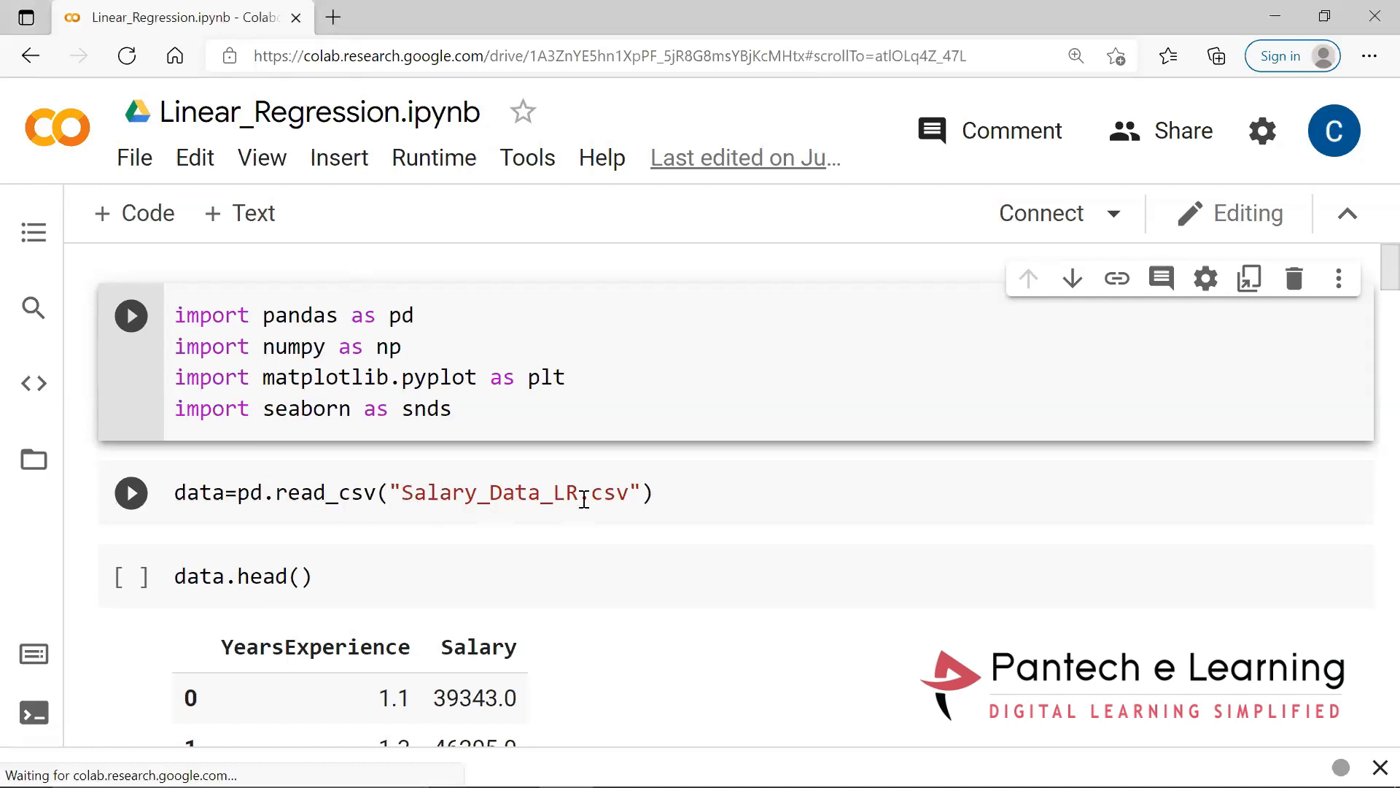
pyautogui.click(34, 459)
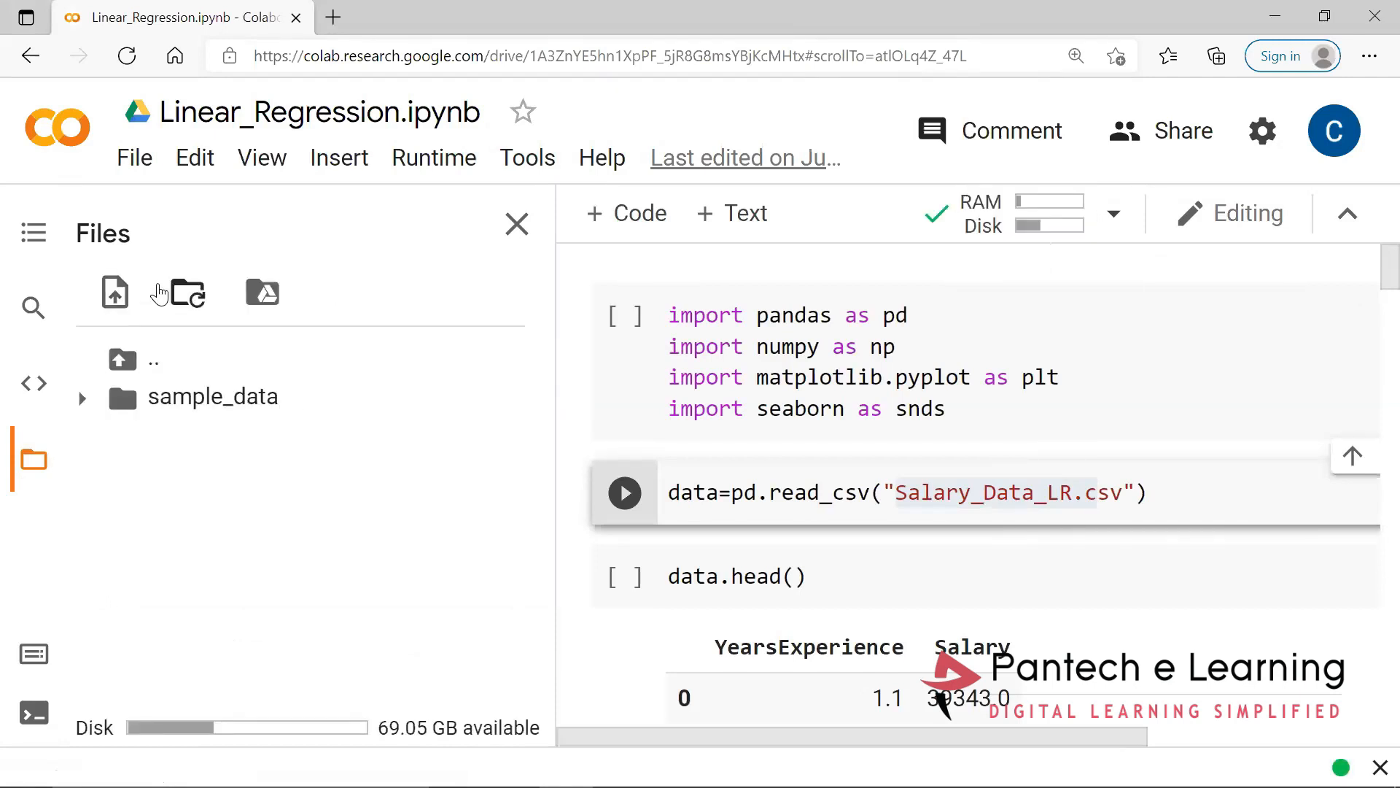
pyautogui.click(114, 291)
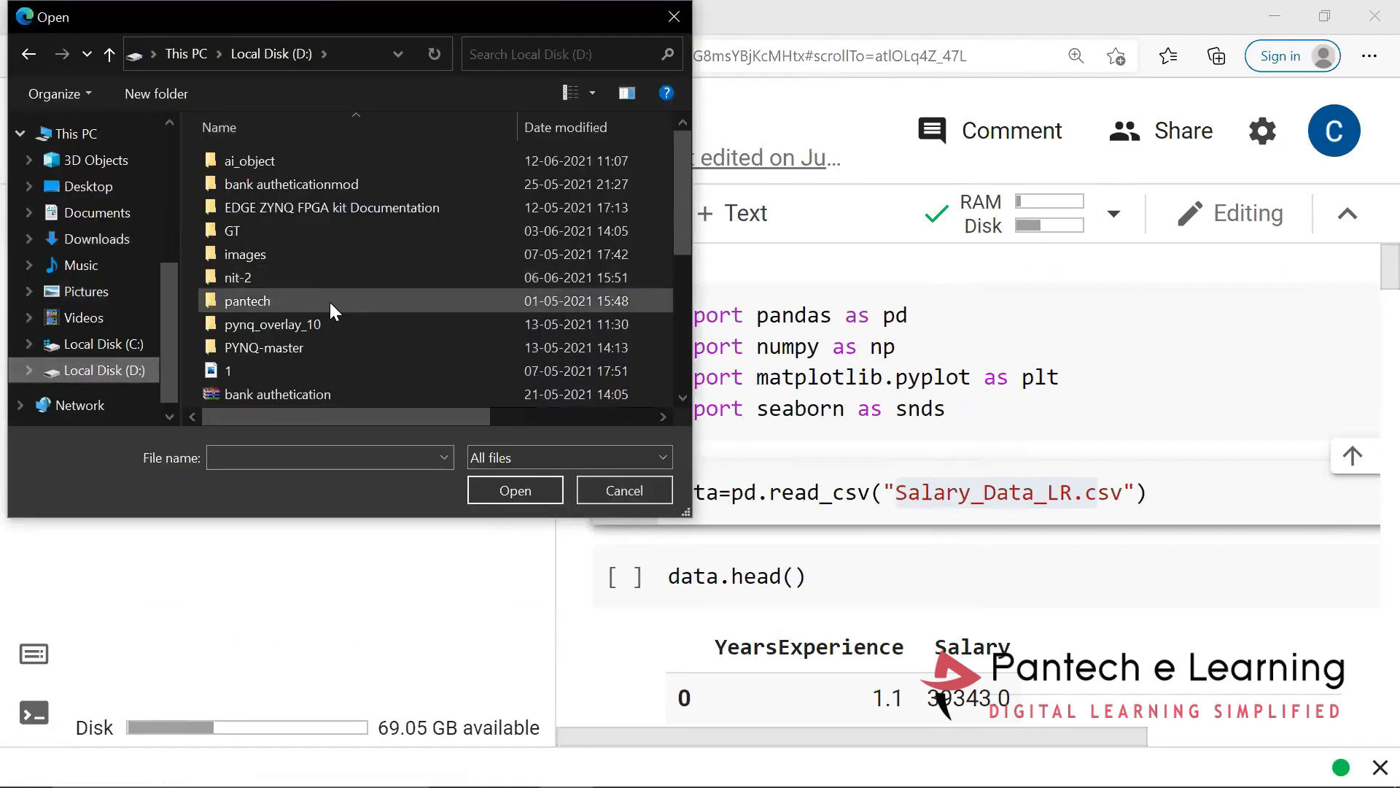
pyautogui.click(515, 490)
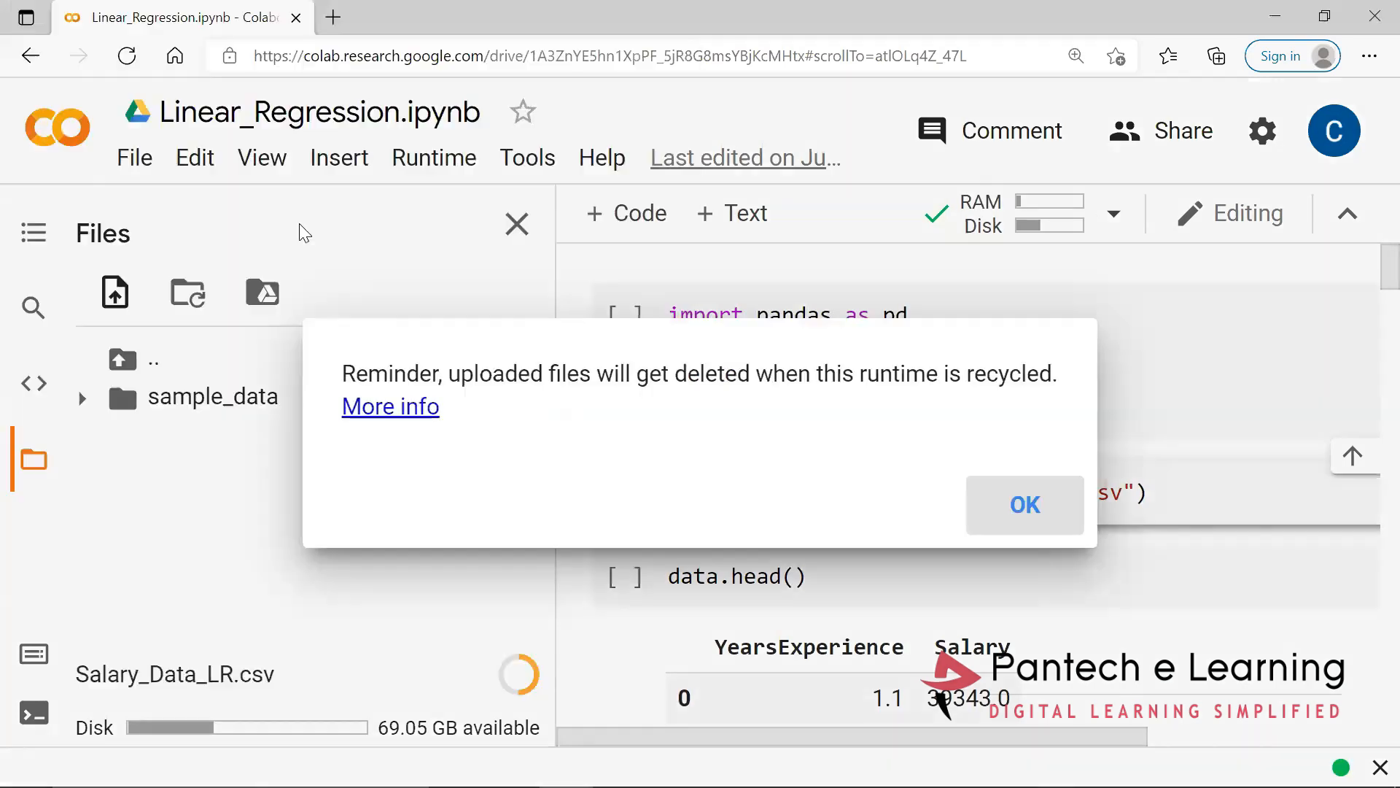
pyautogui.click(1024, 503)
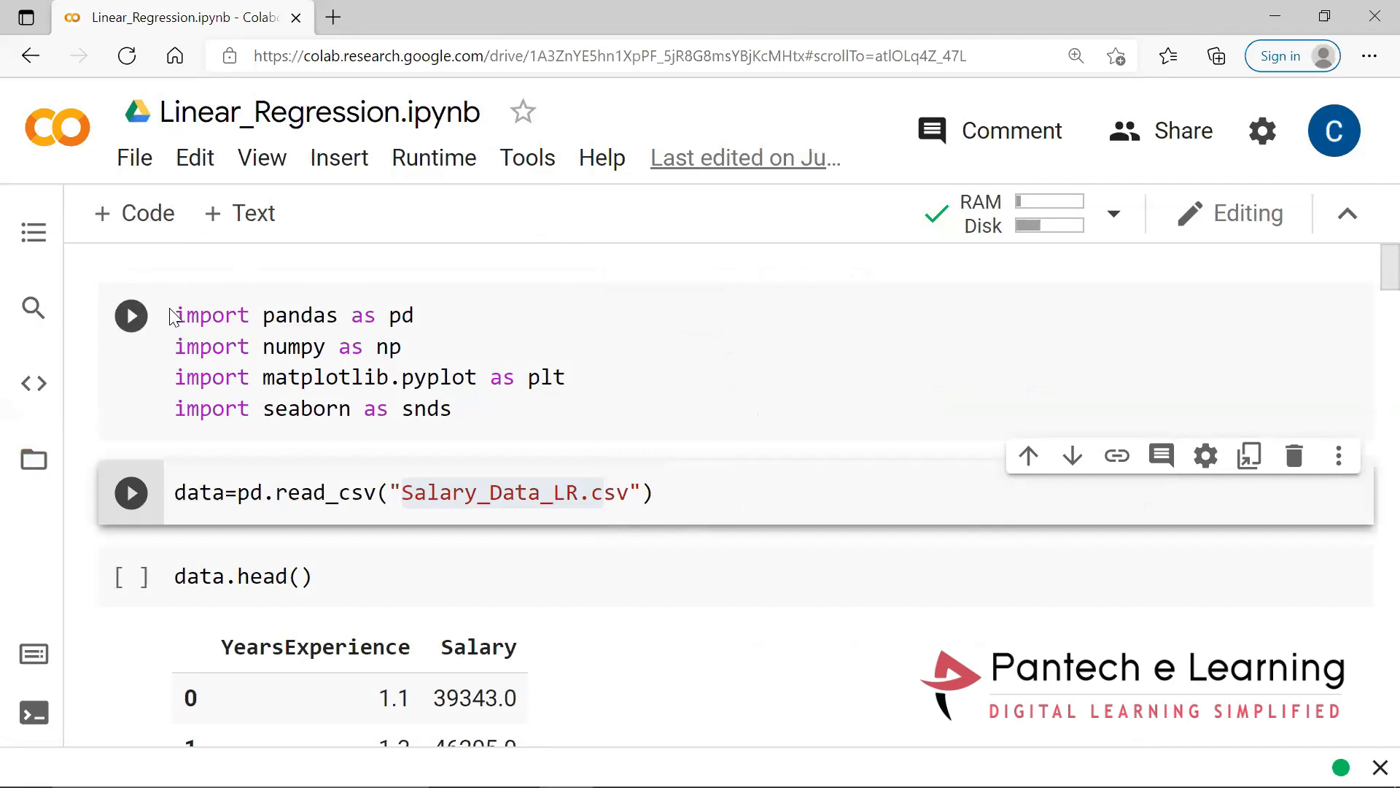
pyautogui.moveTo(109, 246)
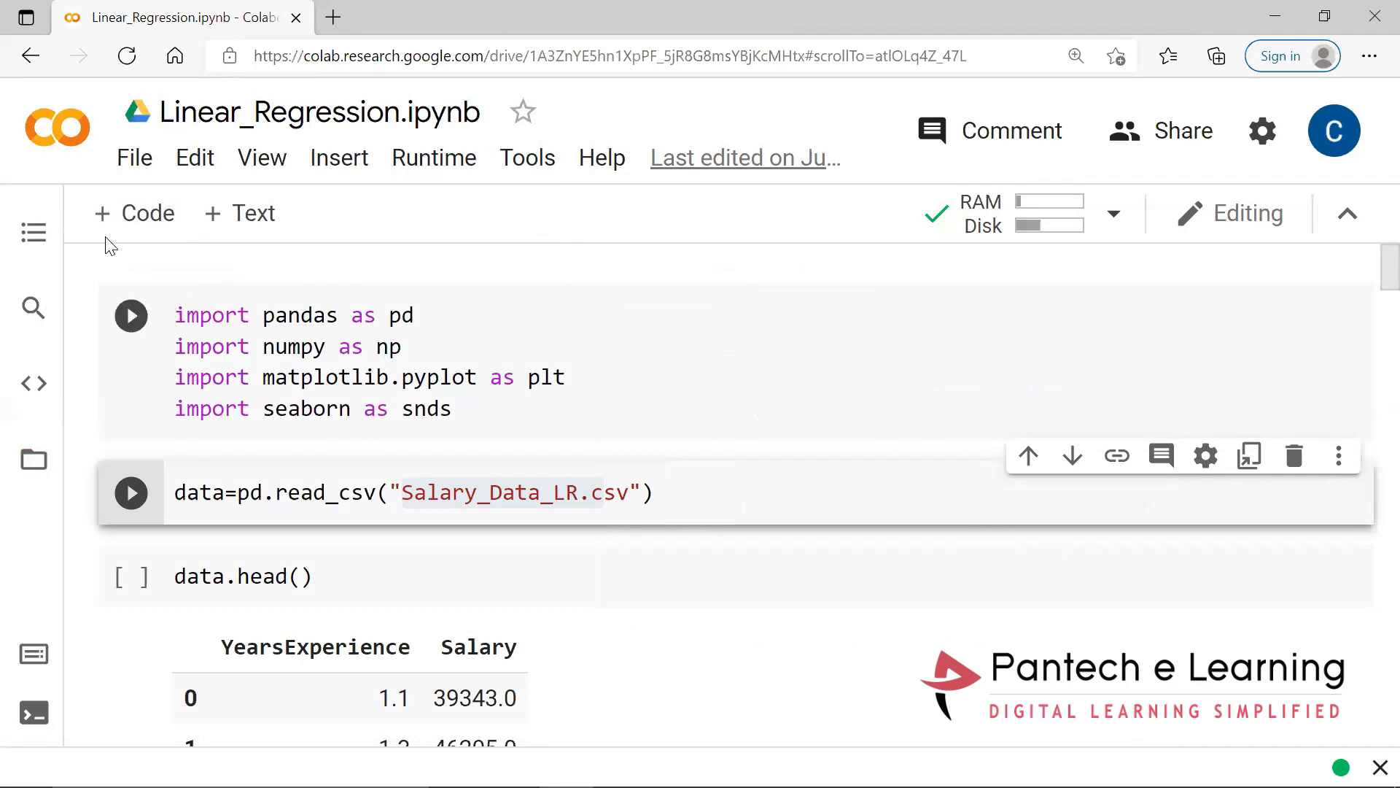
# - Preview Salary_Data_LR.csv to check its experience and salary rows, then close the preview
pyautogui.click(33, 459)
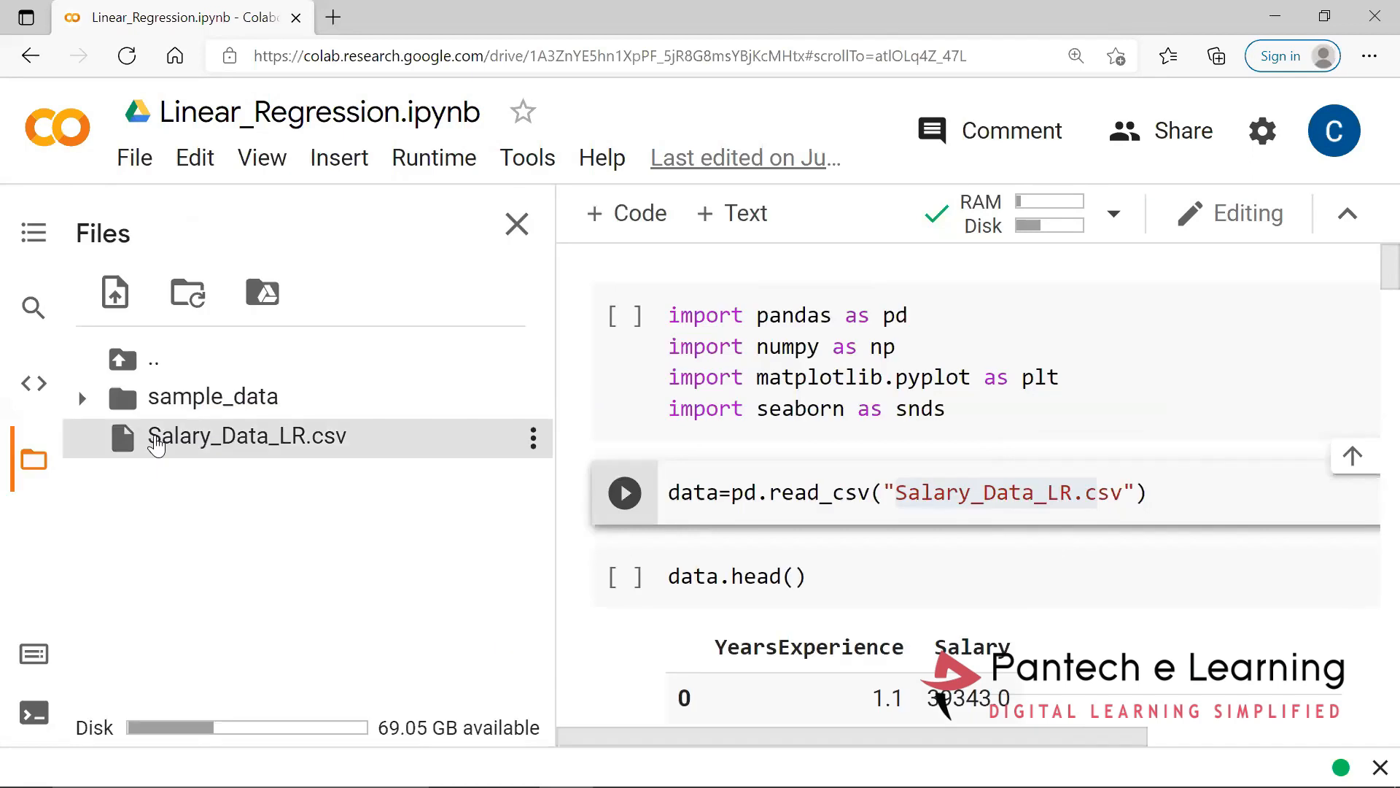
pyautogui.doubleClick(248, 436)
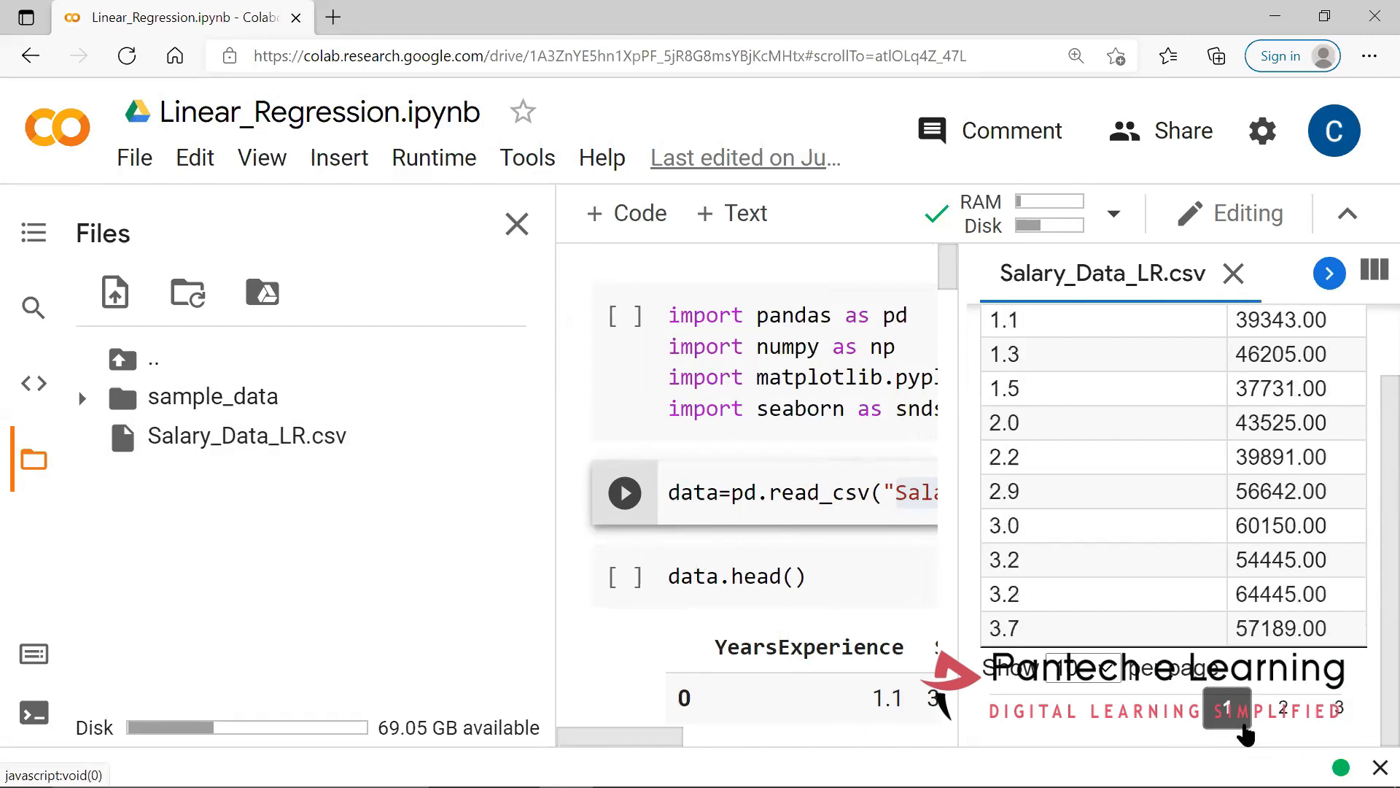
pyautogui.click(1234, 272)
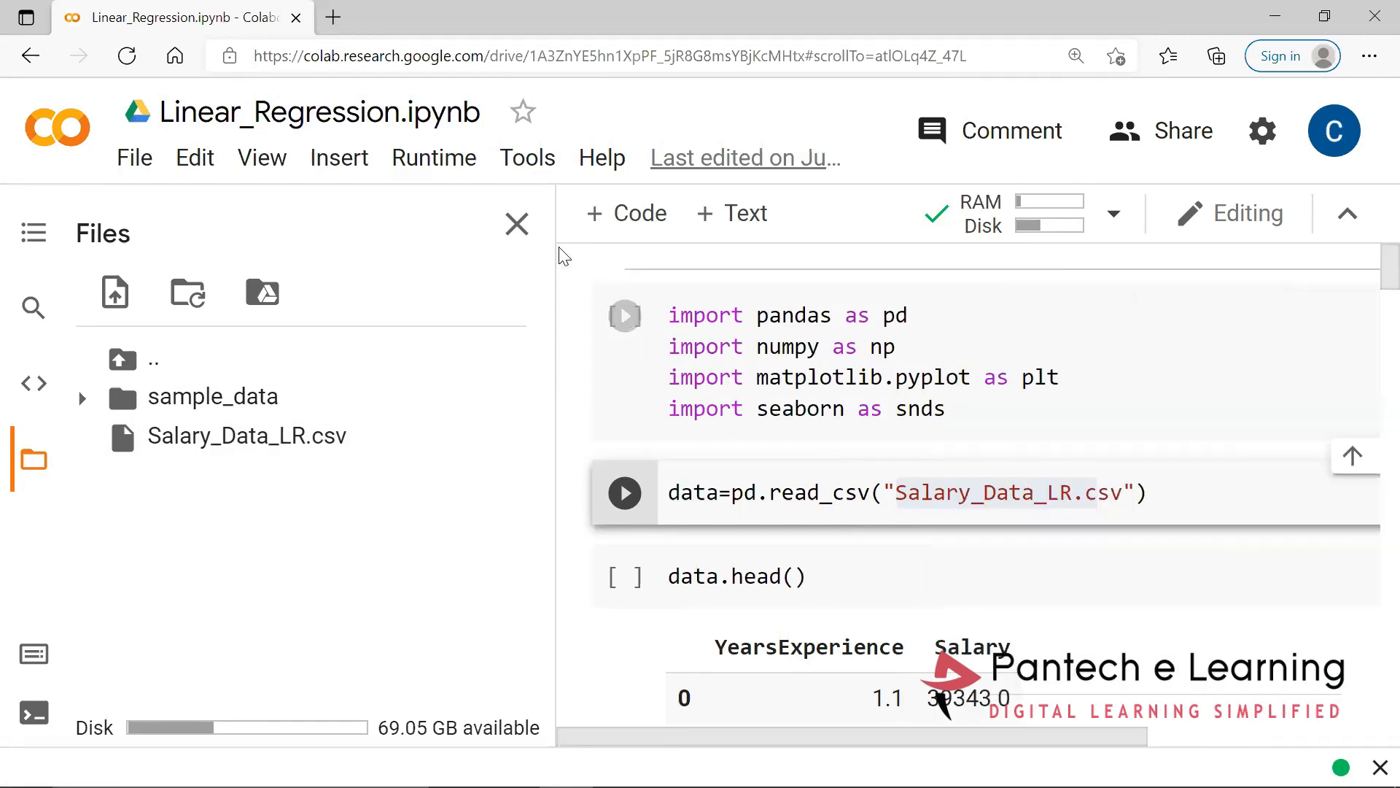
# - Run the import, read_csv and data.head() cells so the YearsExperience/Salary table appears
pyautogui.click(516, 223)
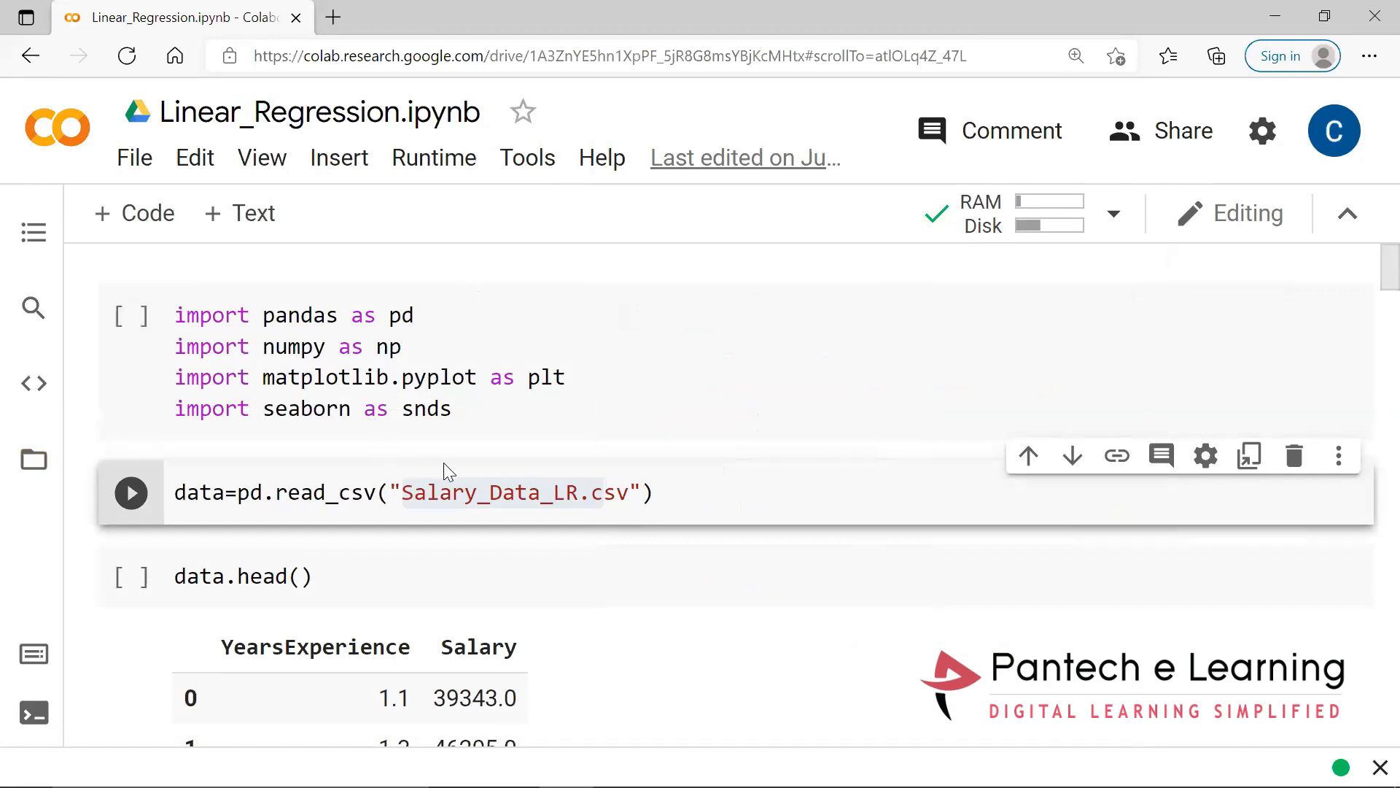
pyautogui.moveTo(464, 471)
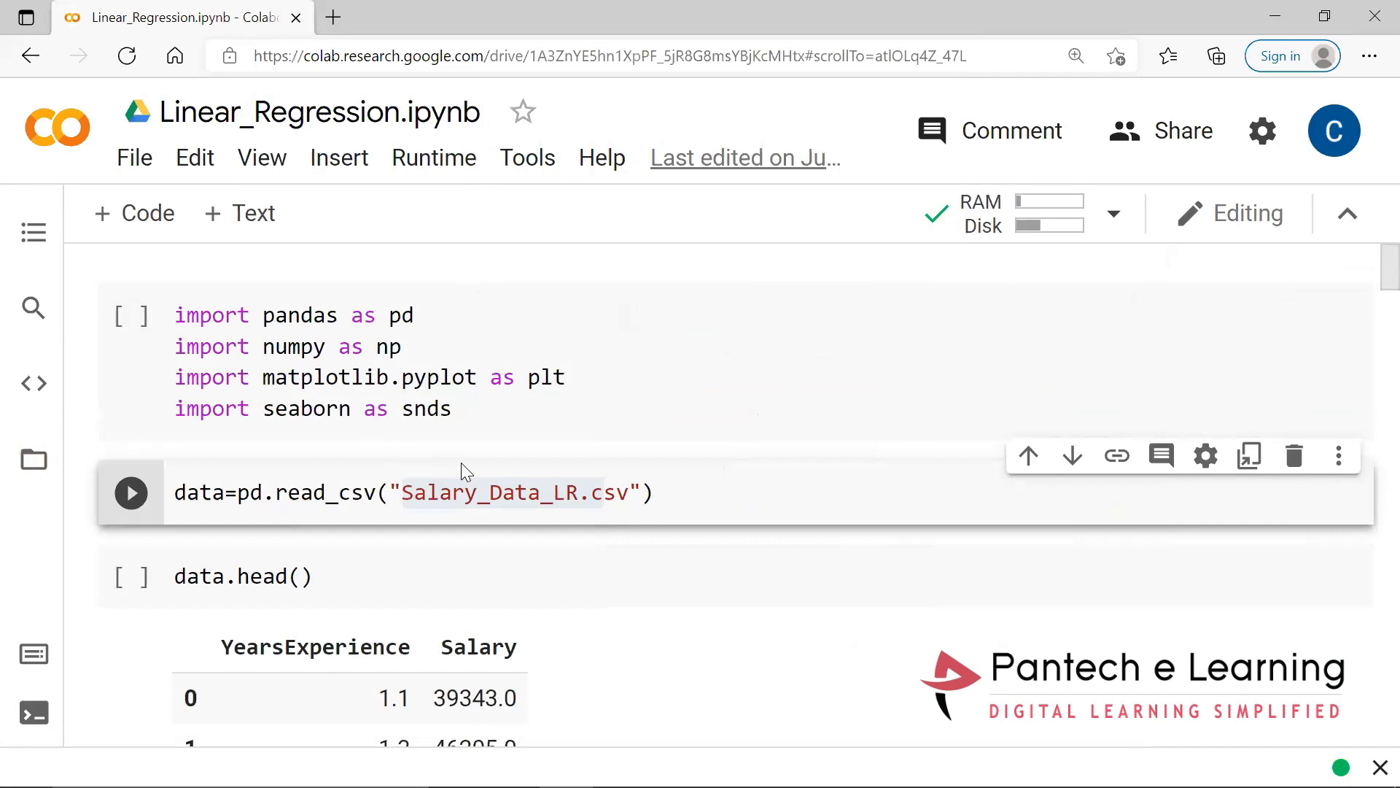
pyautogui.moveTo(455, 478)
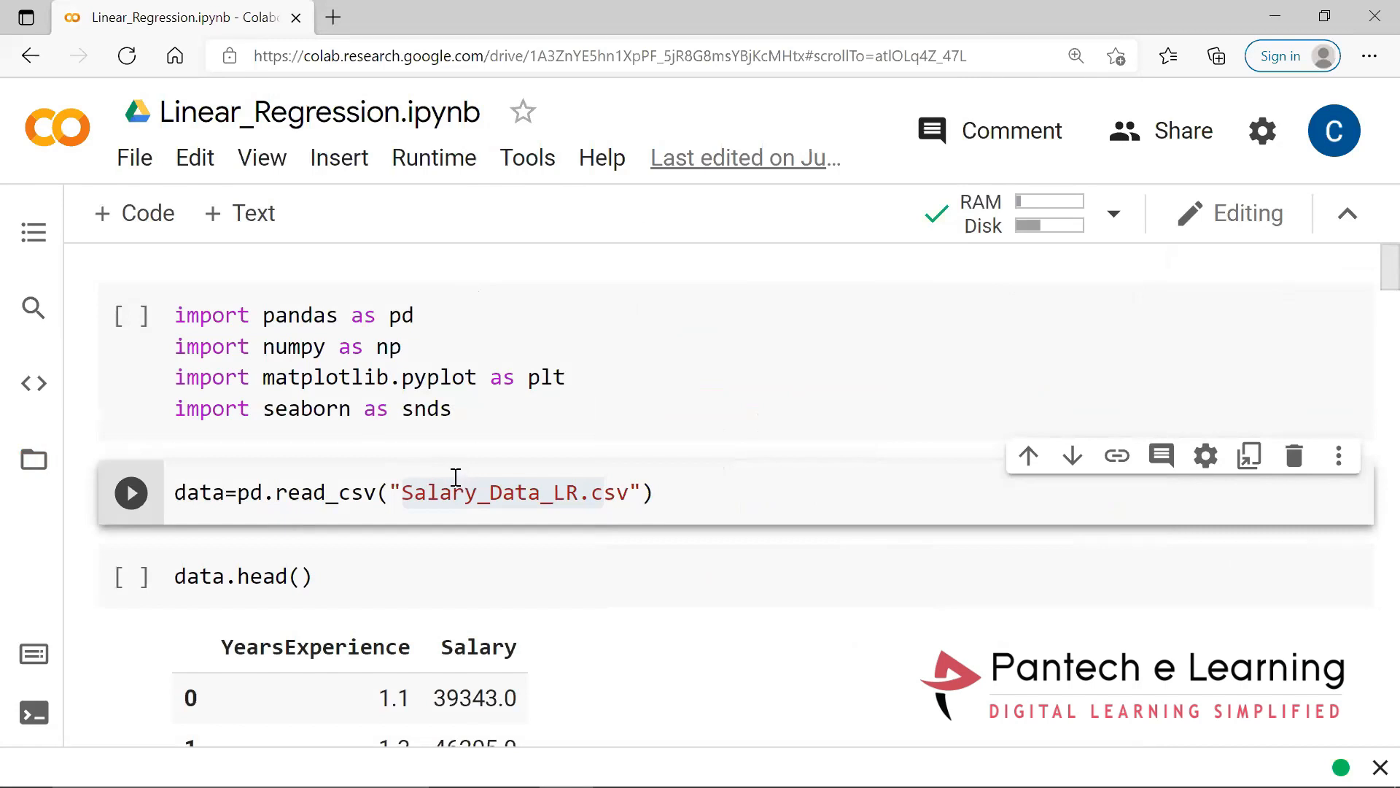
pyautogui.moveTo(478, 456)
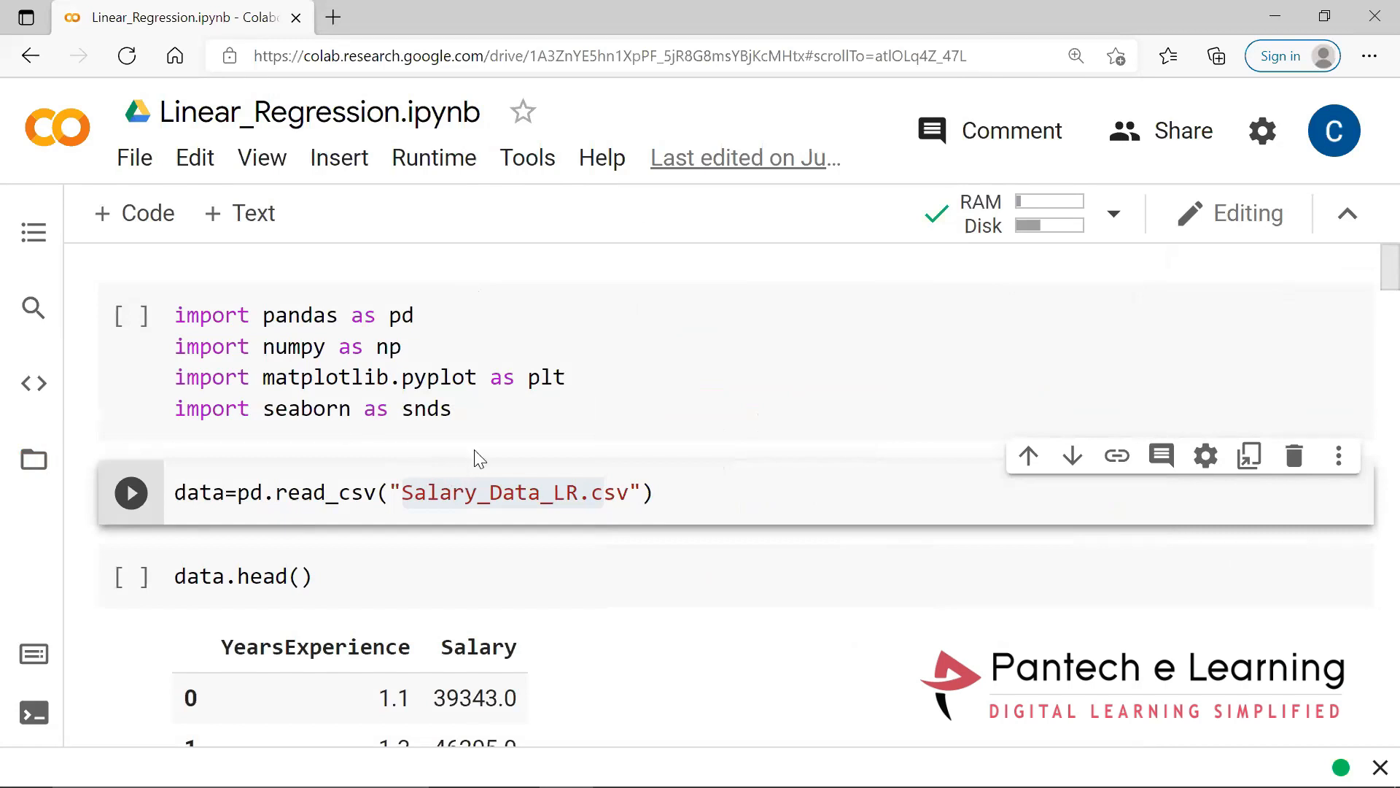
pyautogui.click(130, 315)
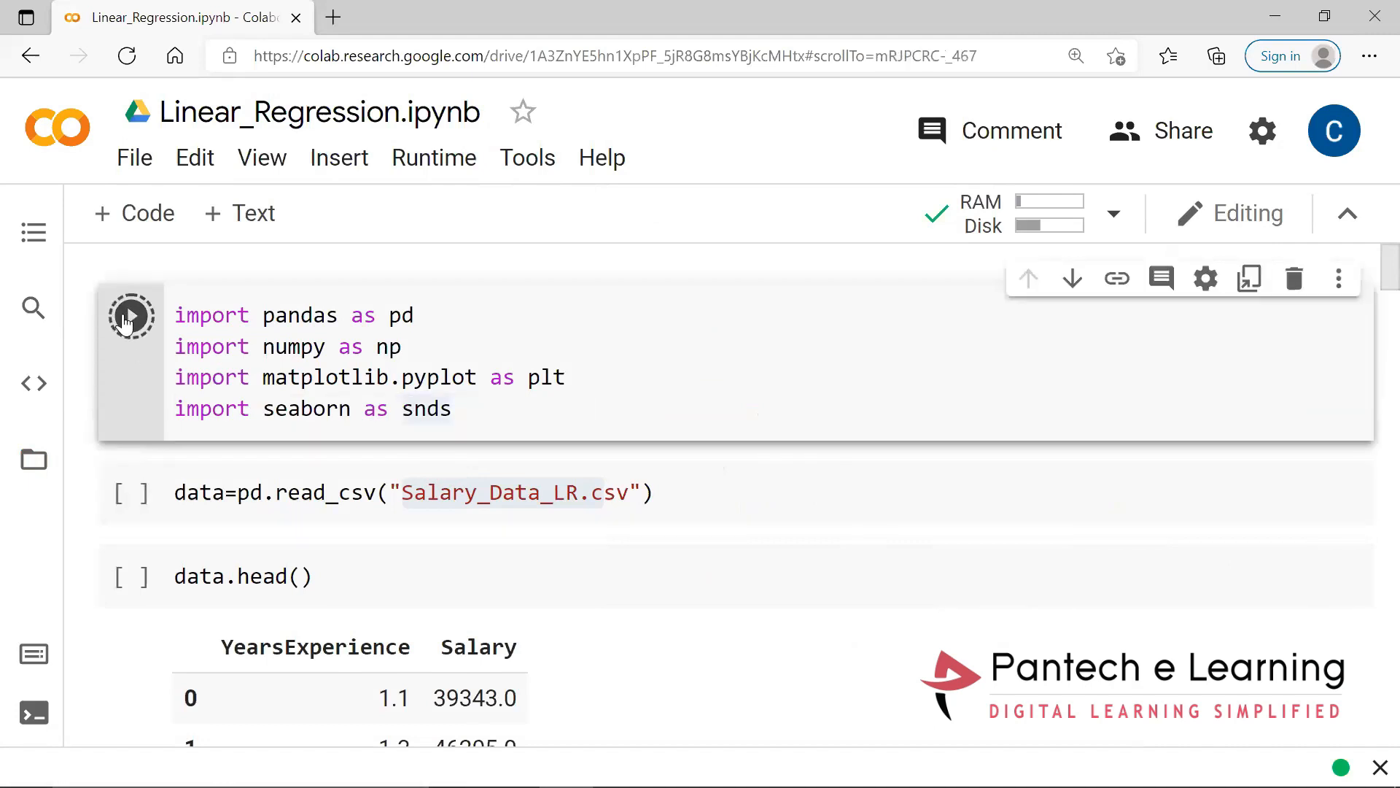
pyautogui.click(130, 315)
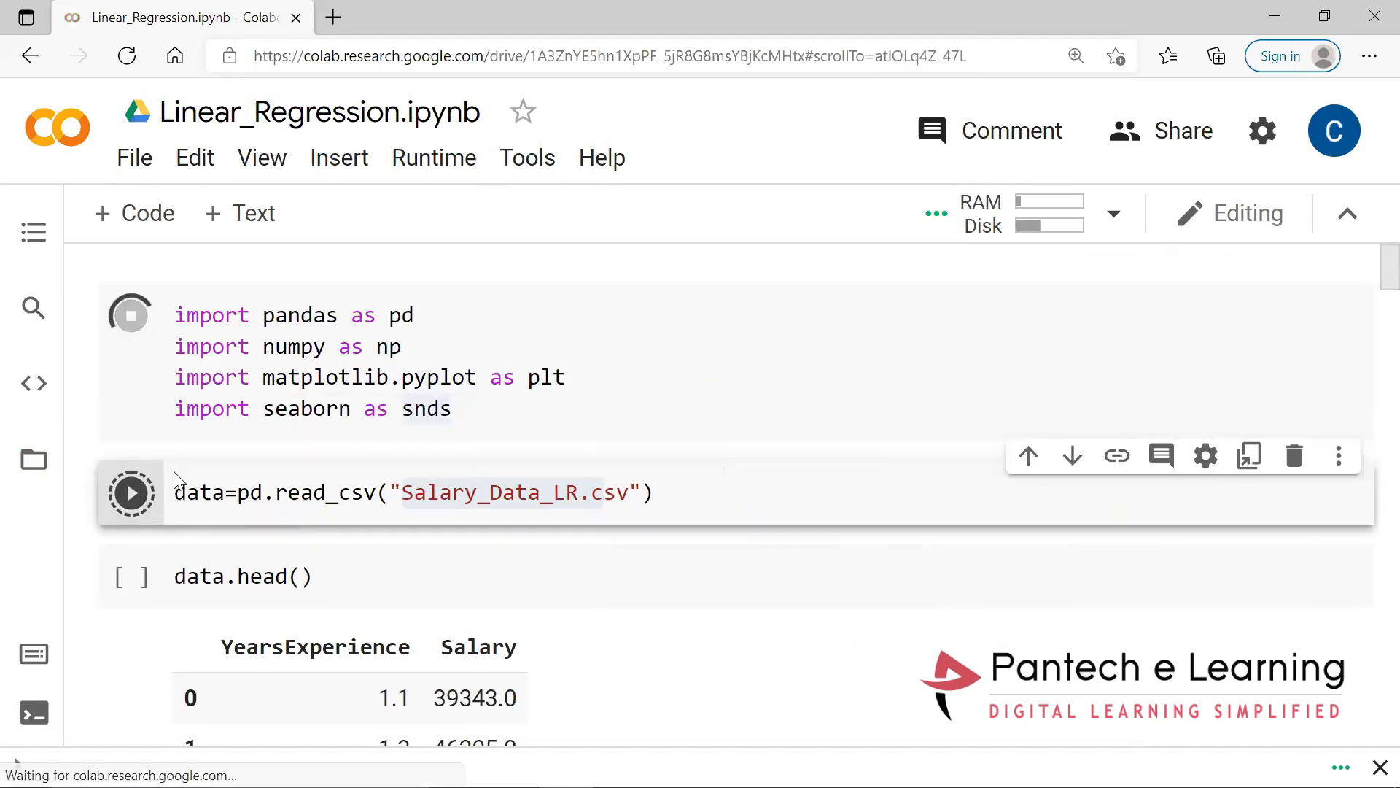
pyautogui.click(129, 315)
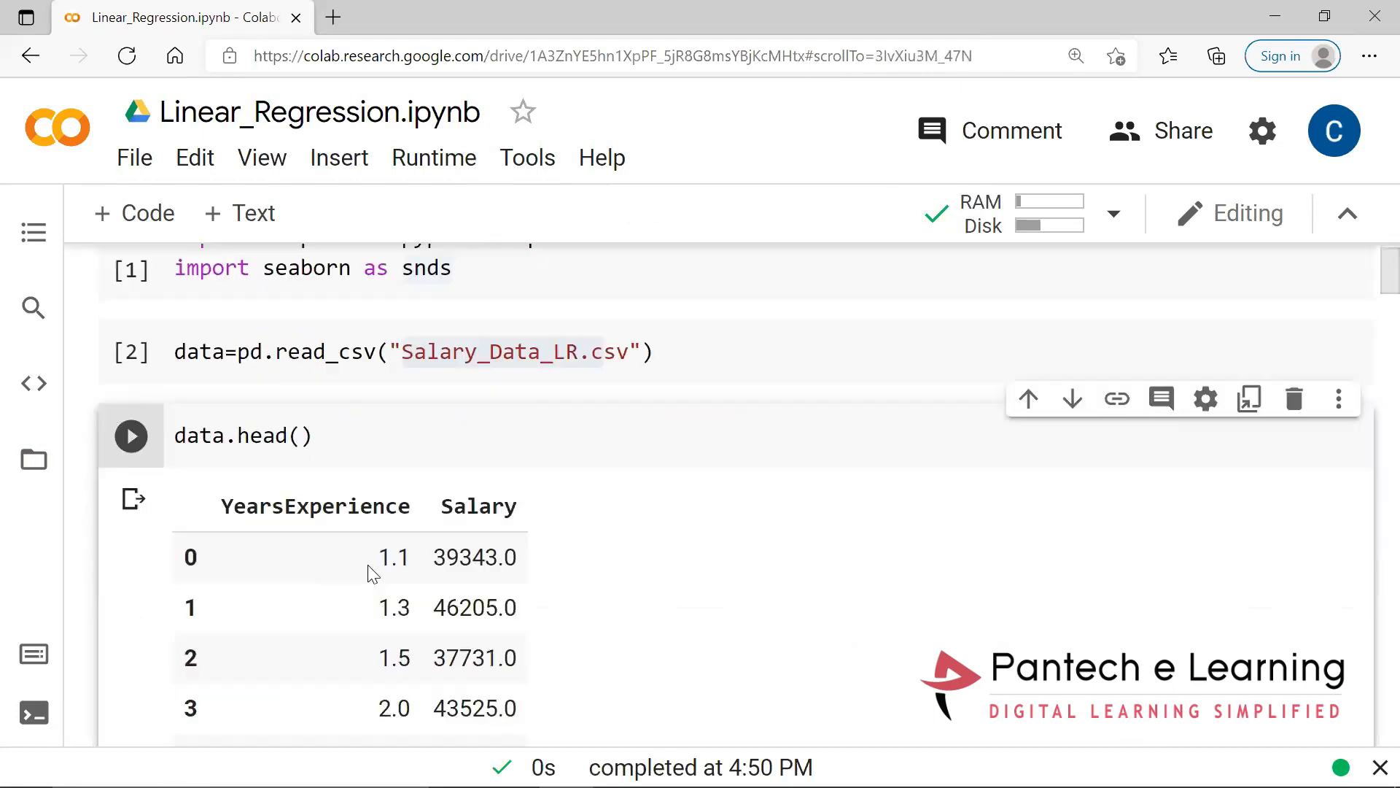
pyautogui.scroll(-3)
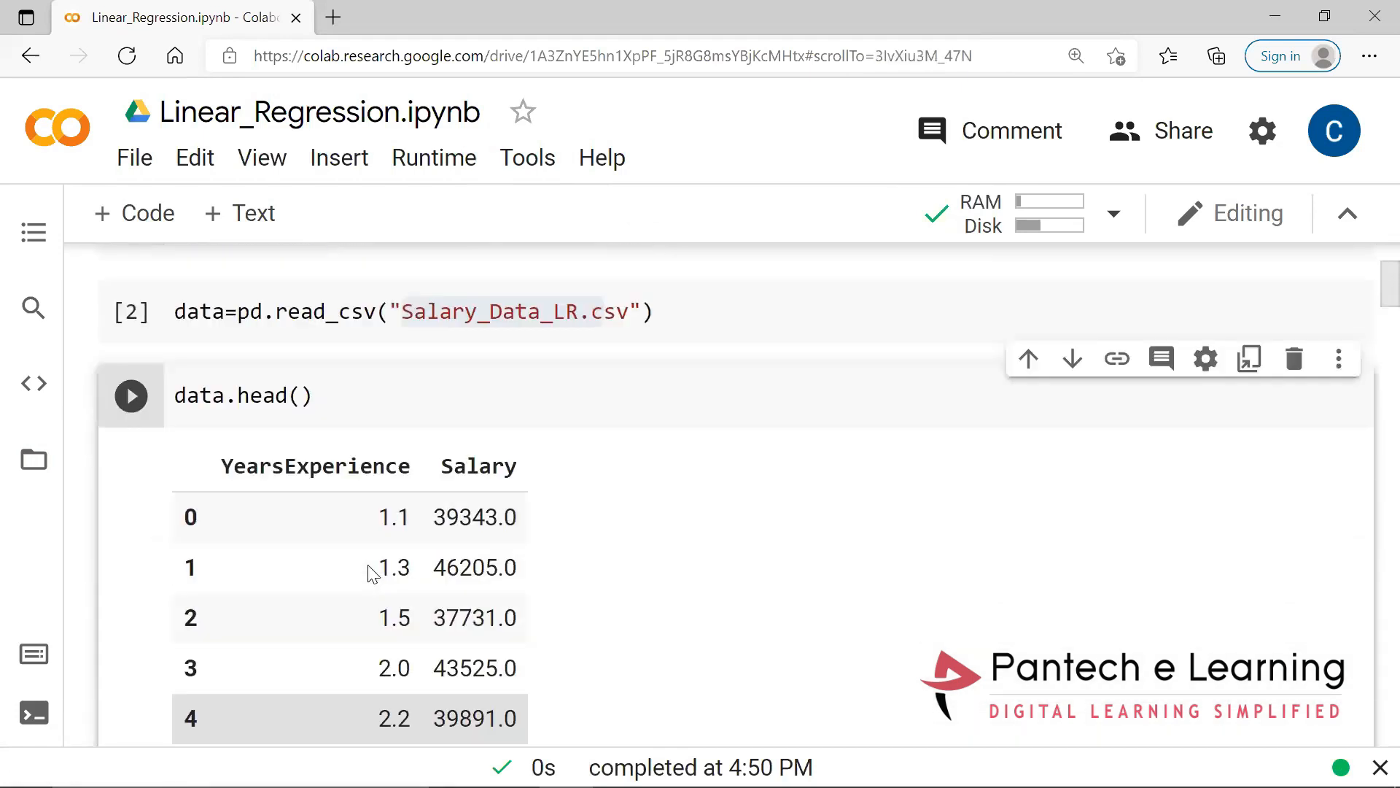
pyautogui.scroll(-3)
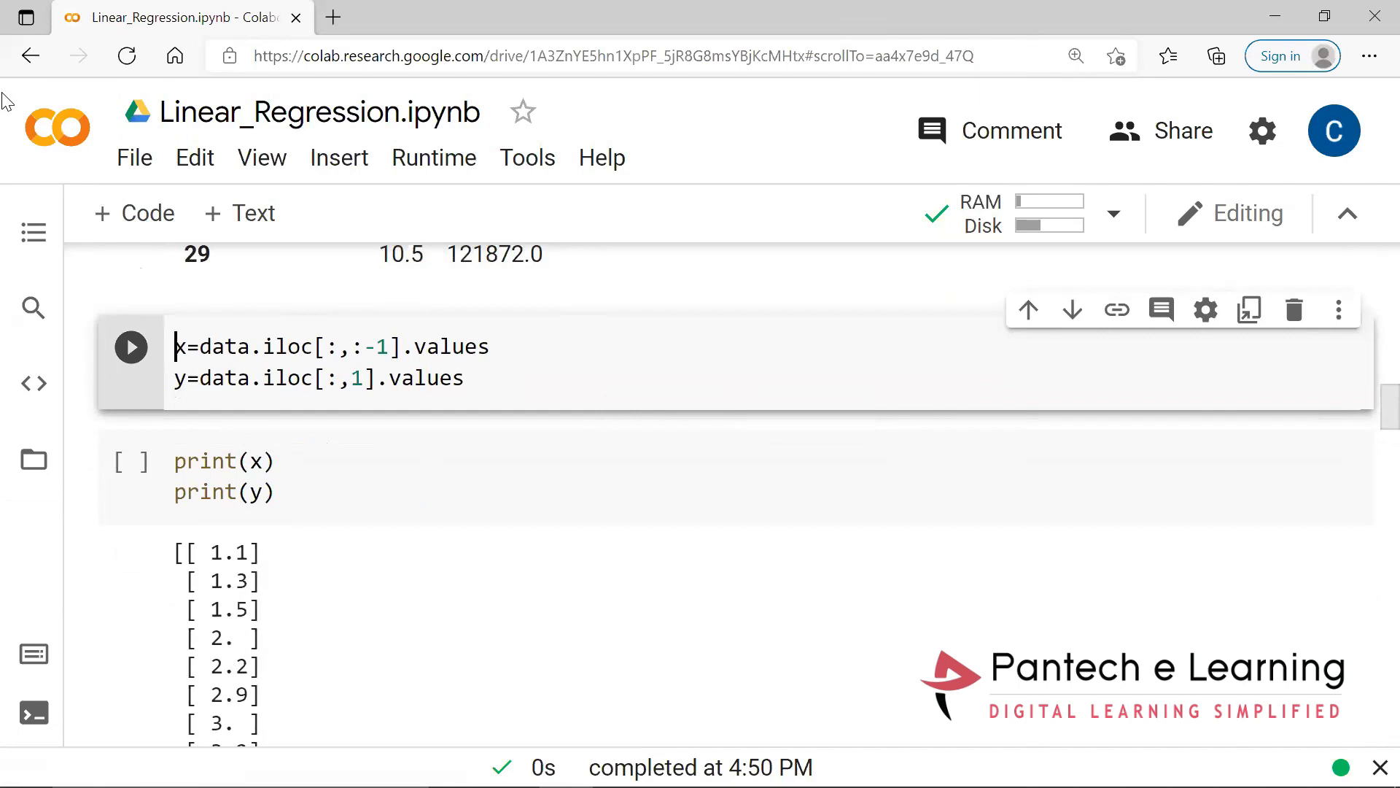
pyautogui.moveTo(222, 312)
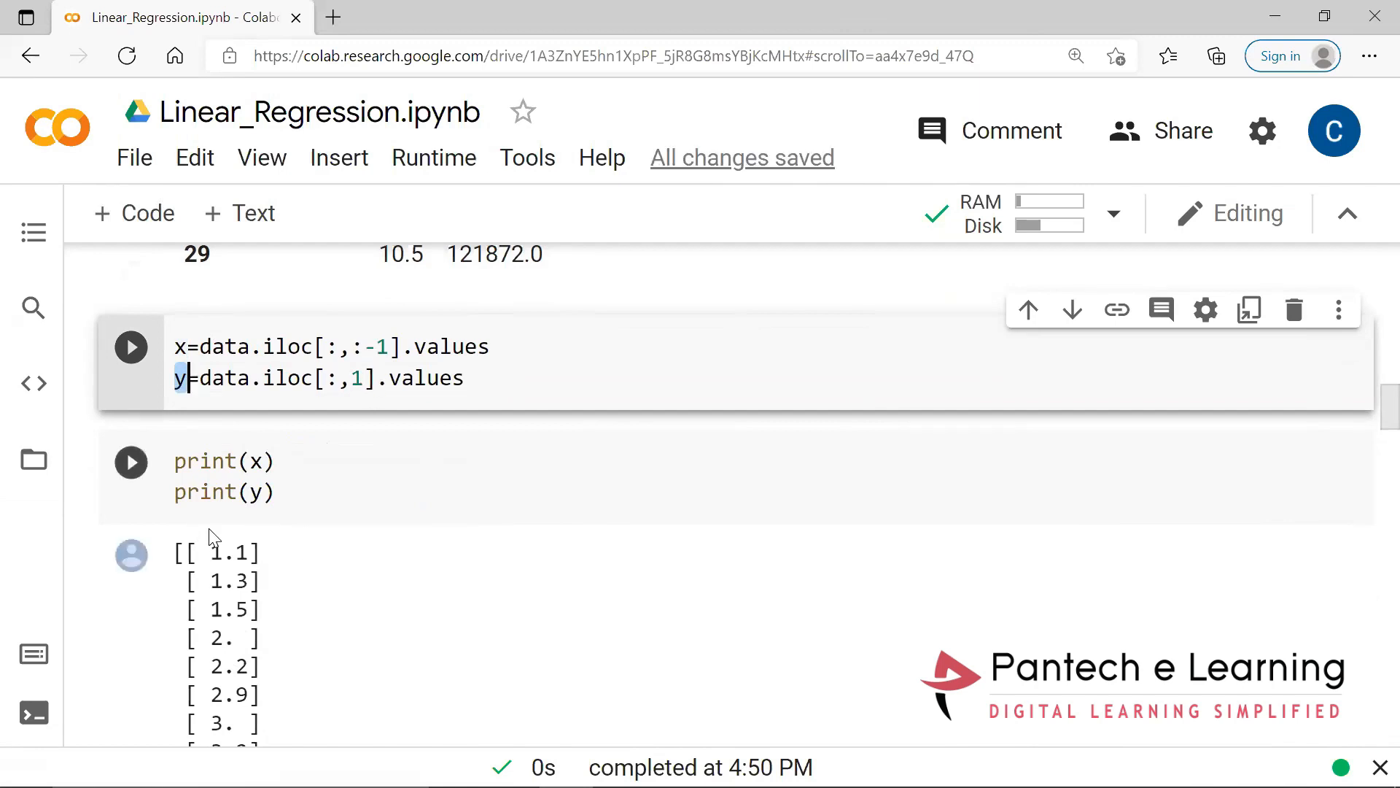
# - Run the data.iloc cell extracting x experience and y salary arrays
pyautogui.scroll(-3)
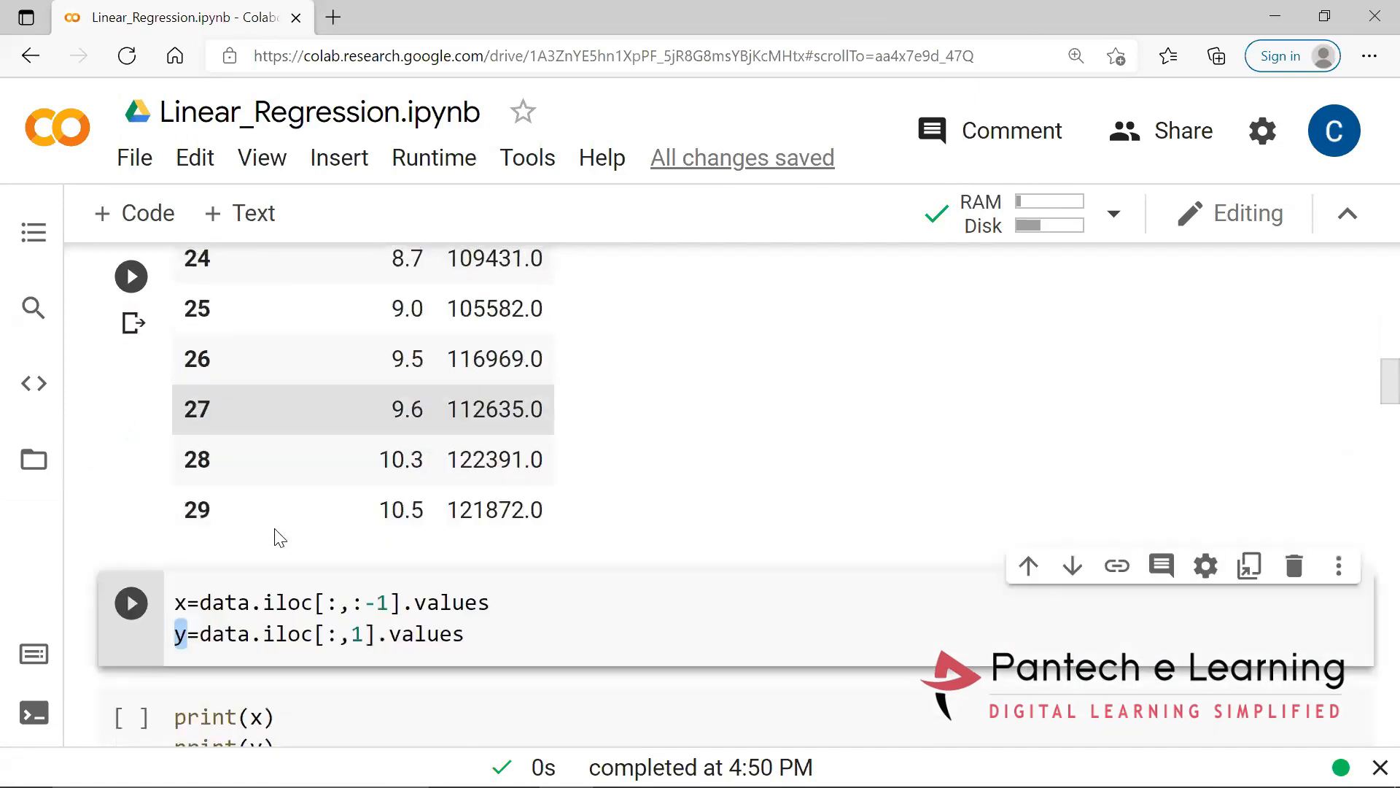
pyautogui.scroll(-3)
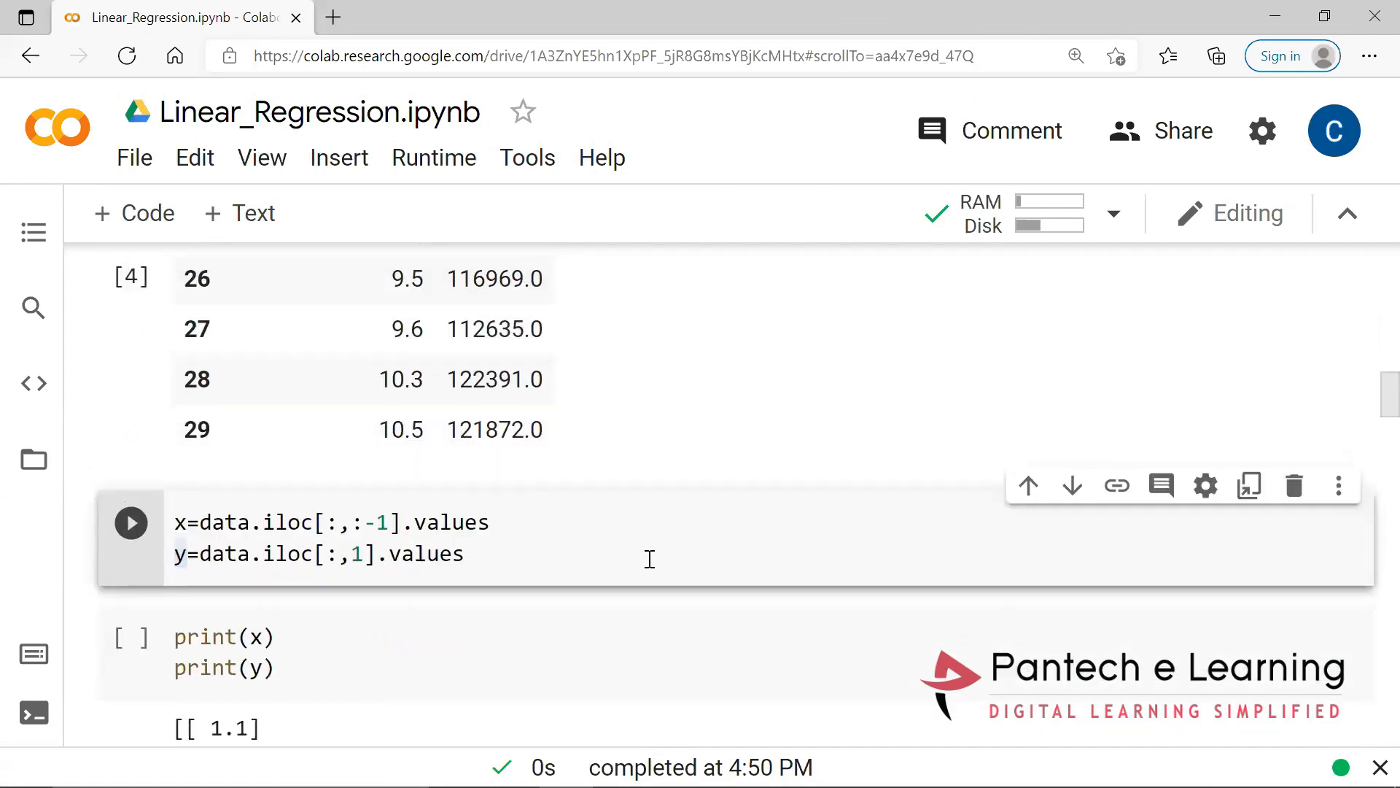
pyautogui.click(129, 522)
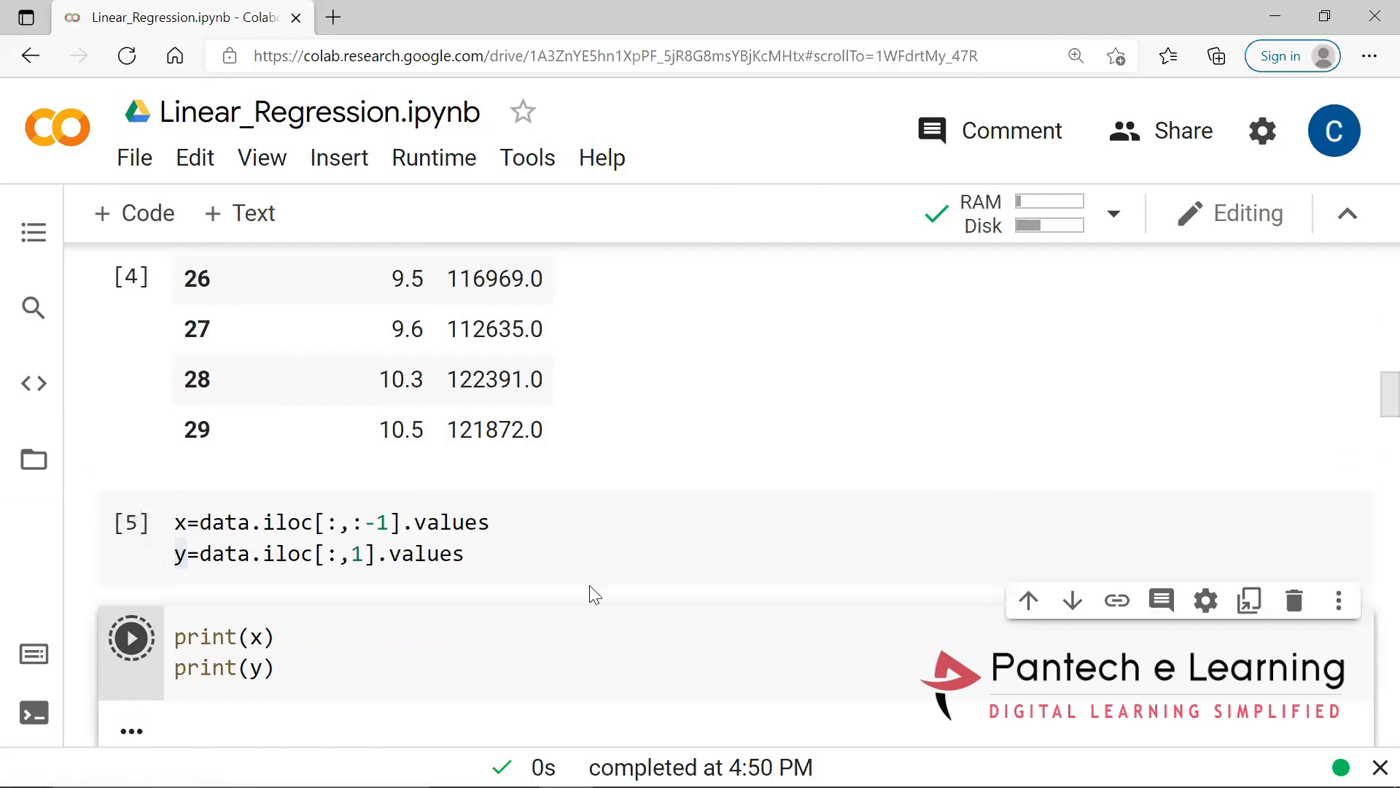
pyautogui.scroll(-3)
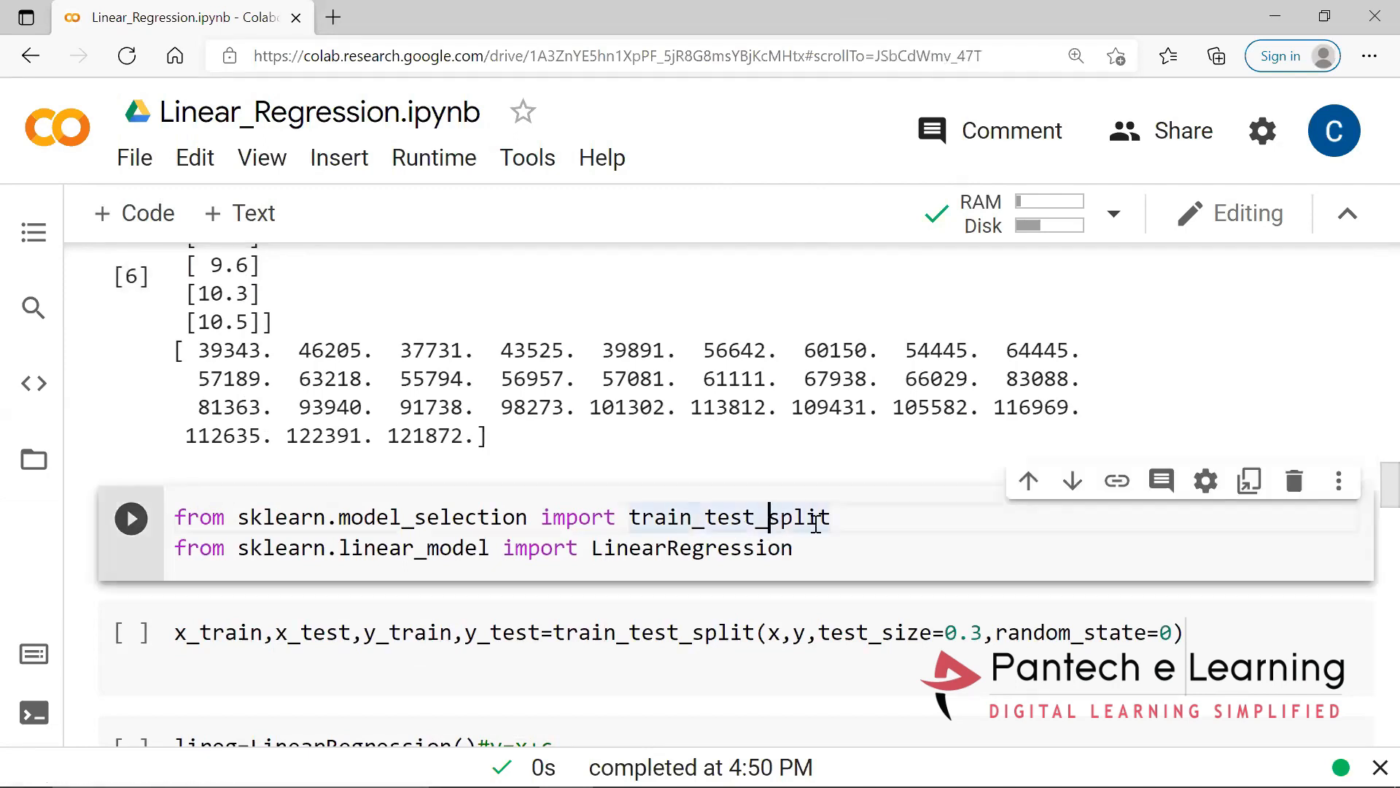
# - Review the sklearn train_test_split and LinearRegression import, then move to the split cell
pyautogui.doubleClick(797, 516)
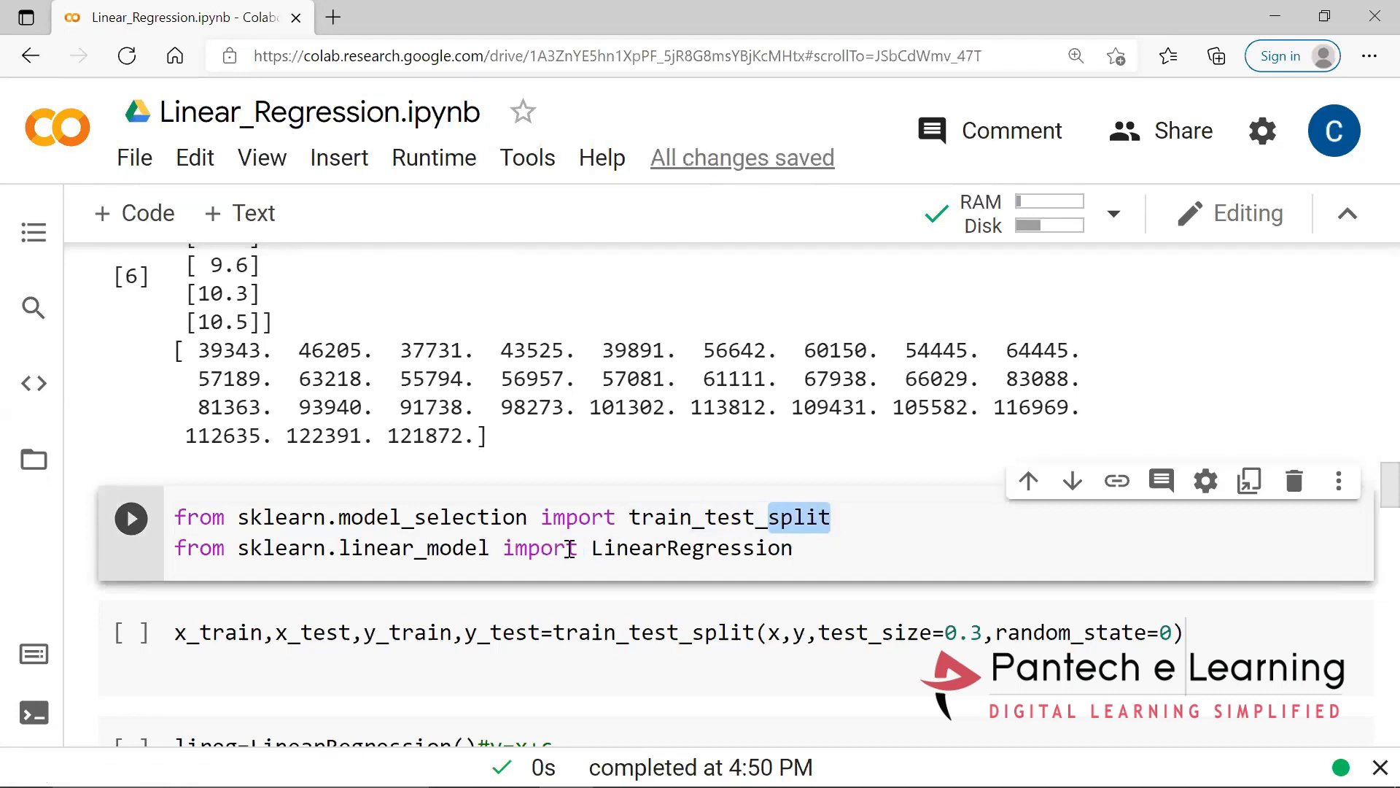
pyautogui.doubleClick(690, 547)
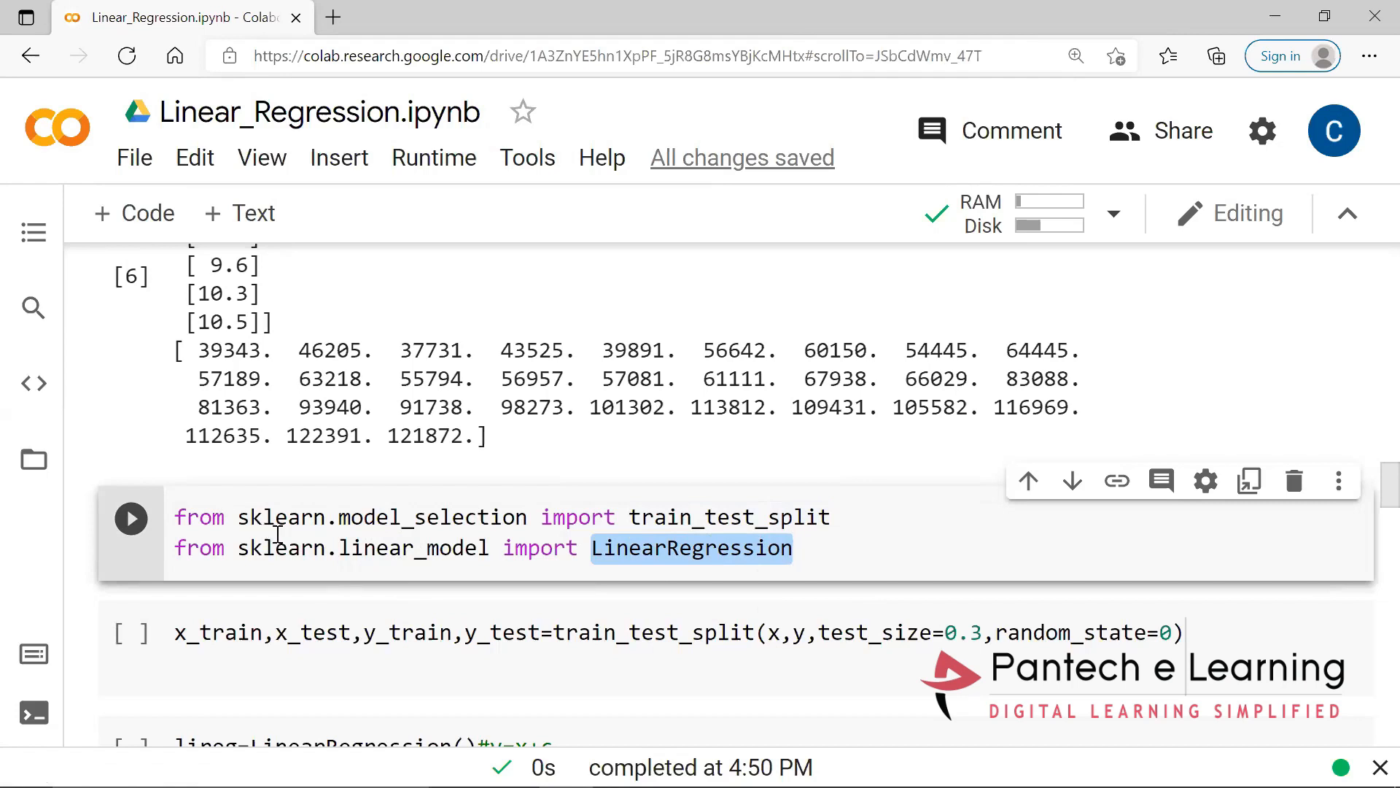
pyautogui.moveTo(386, 558)
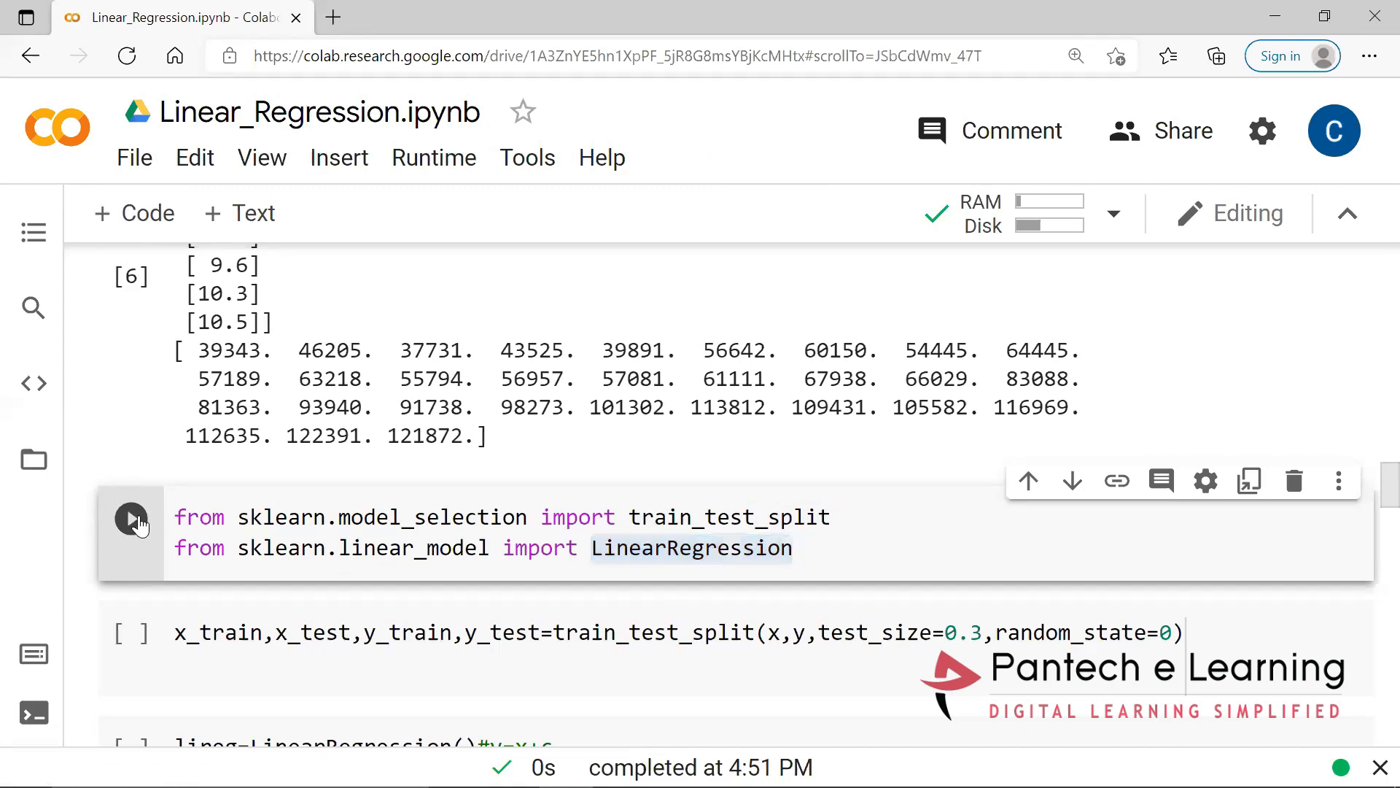
pyautogui.scroll(-3)
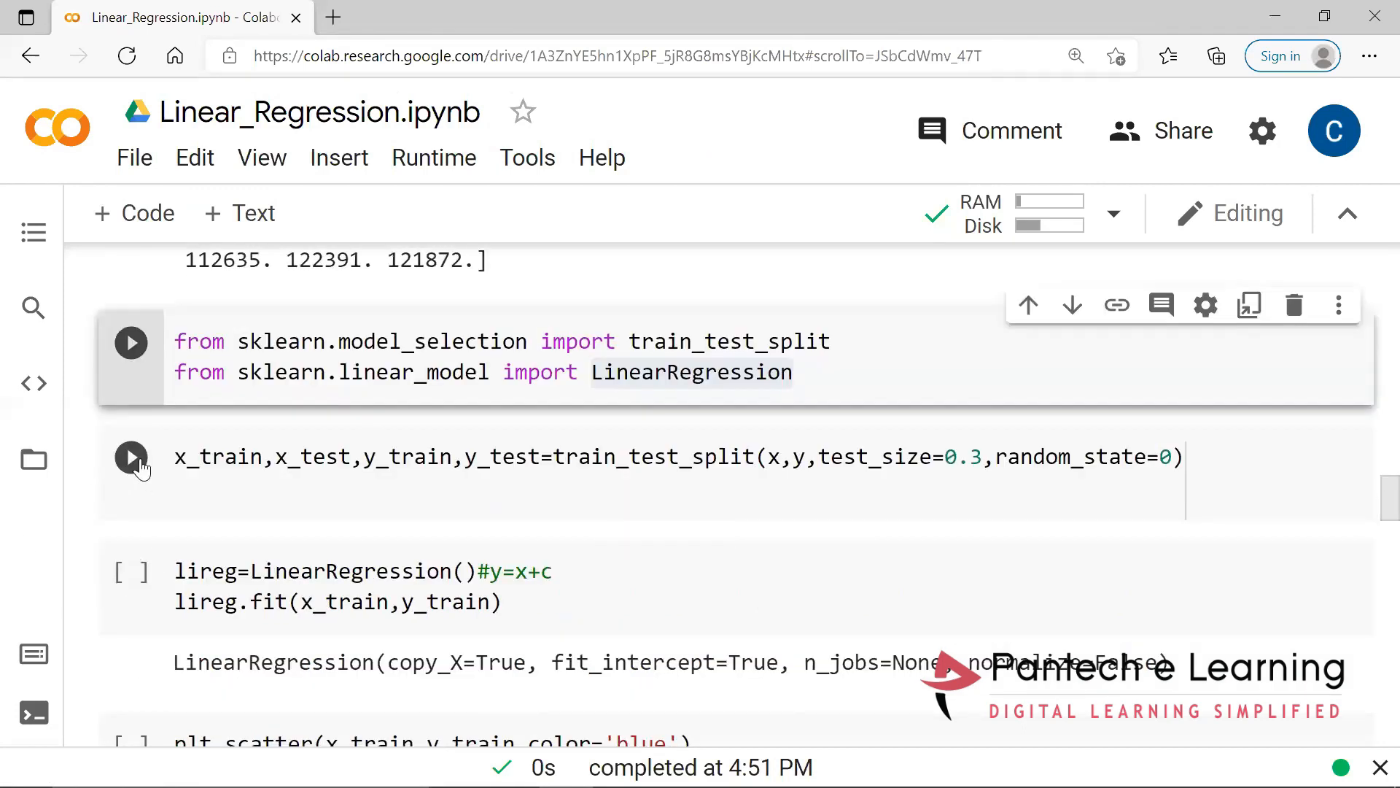
pyautogui.click(130, 456)
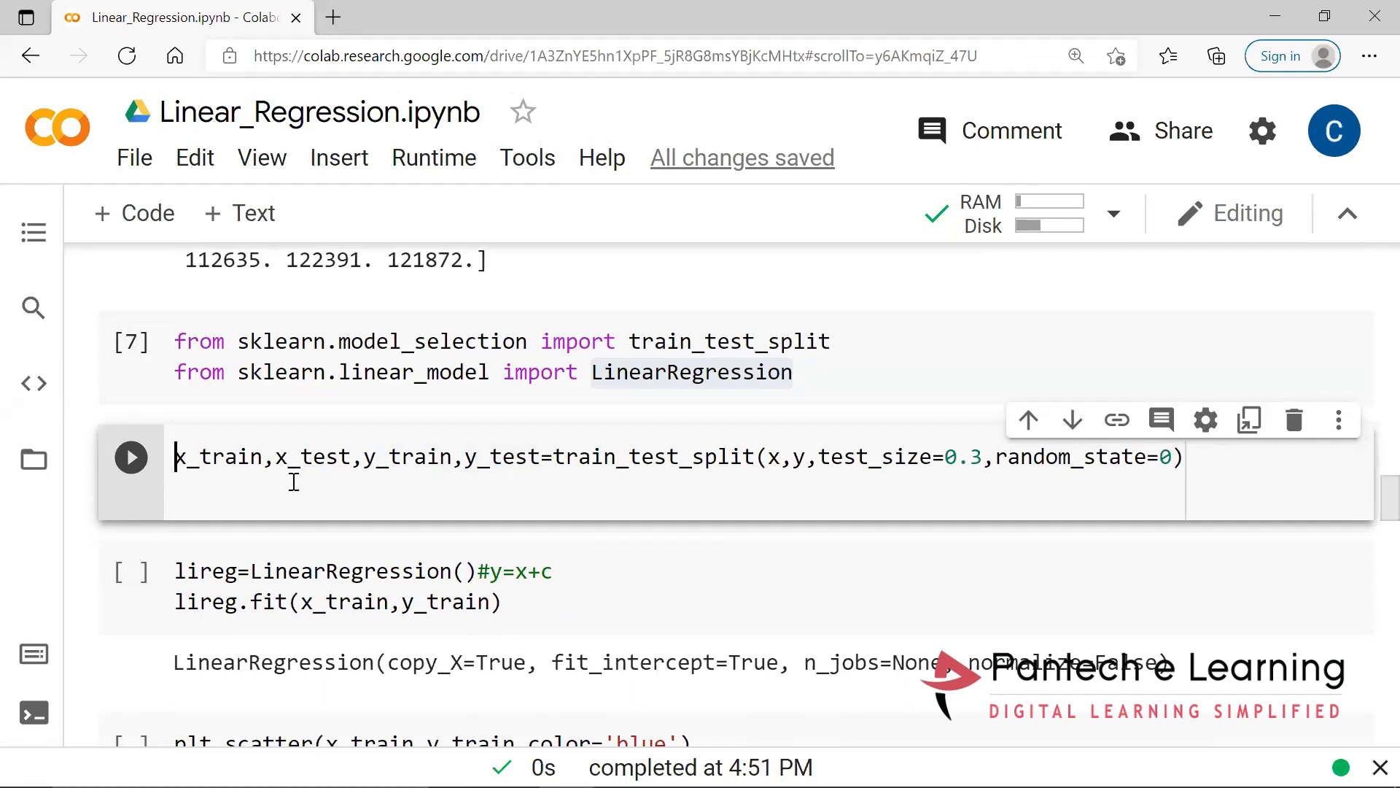
pyautogui.moveTo(592, 455)
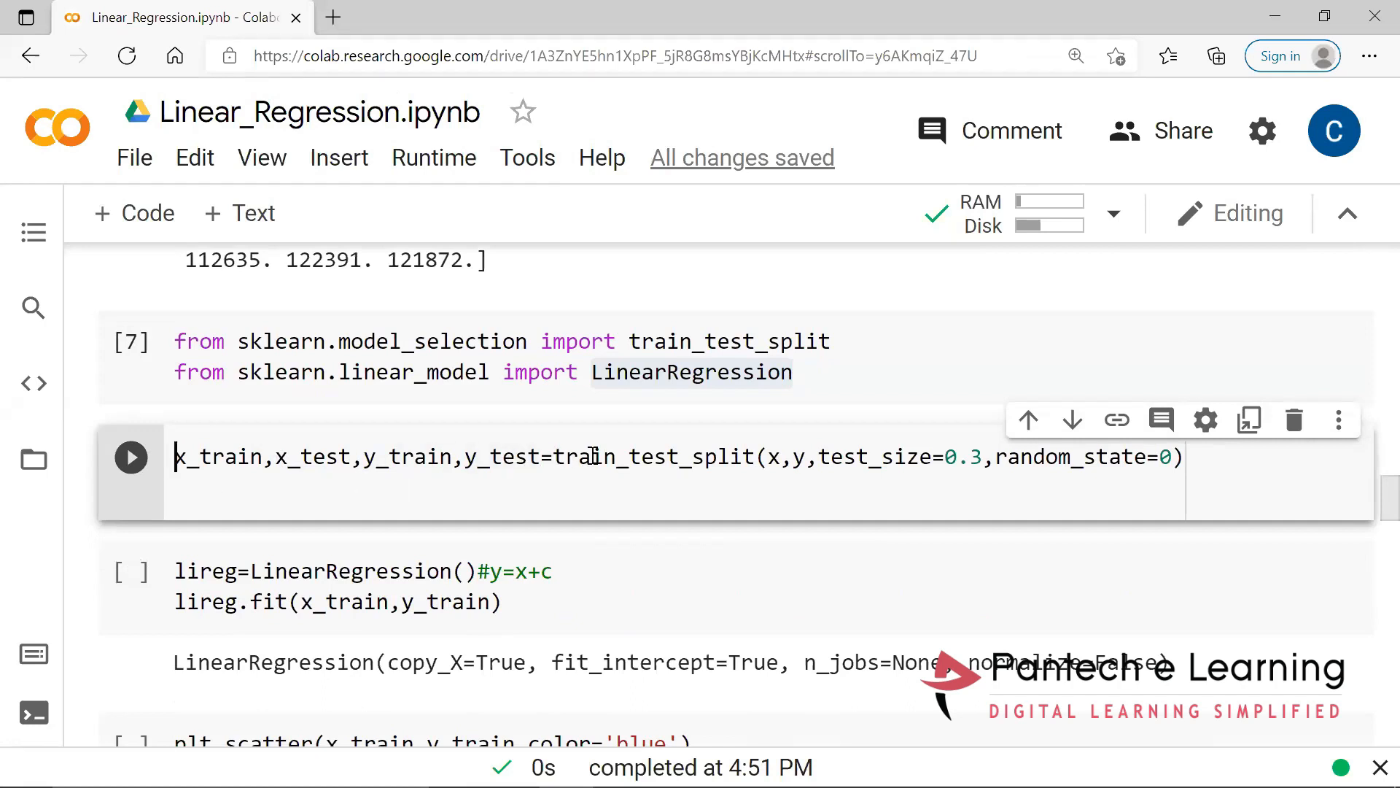
# - Review the train_test_split line using test_size 0.3 and random_state 0
pyautogui.doubleClick(652, 457)
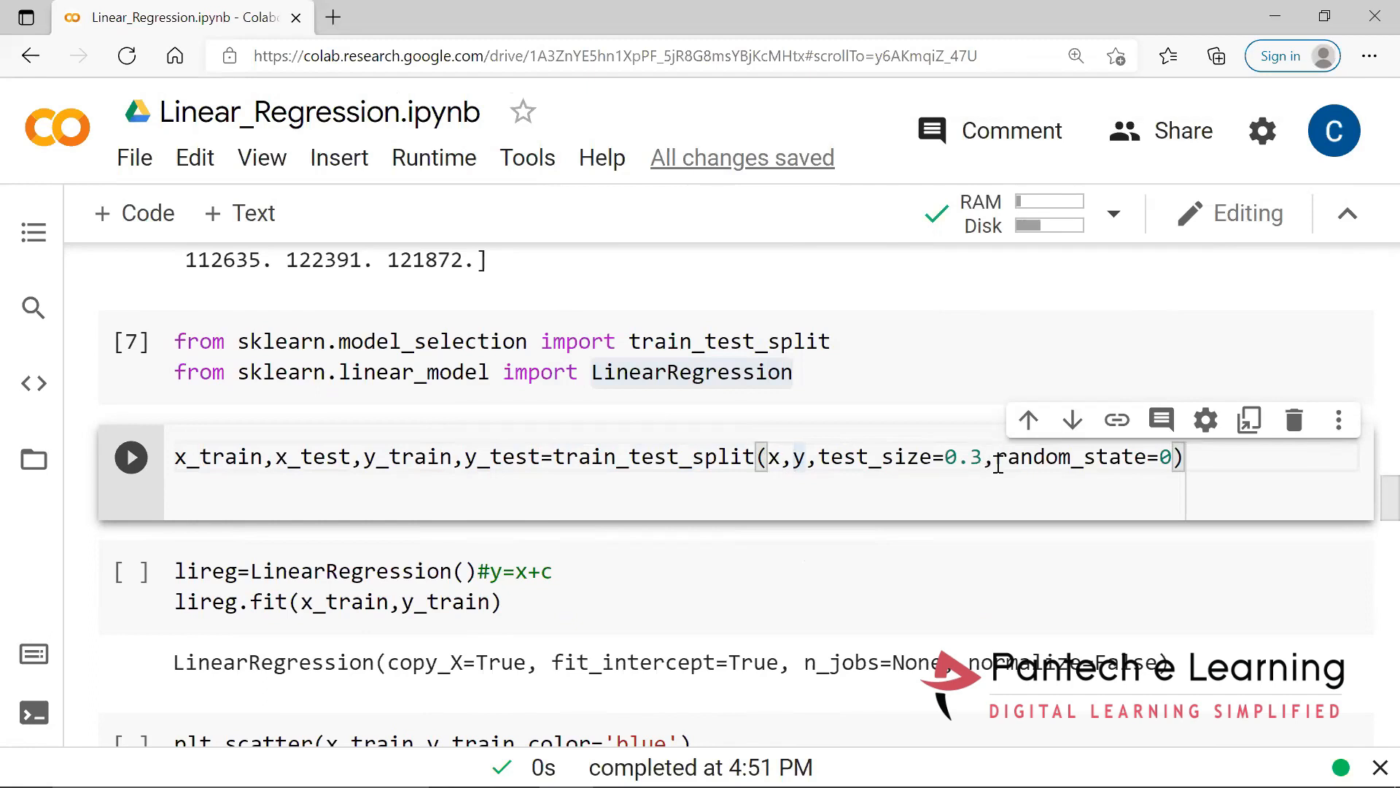
pyautogui.moveTo(969, 456)
pyautogui.write('m')
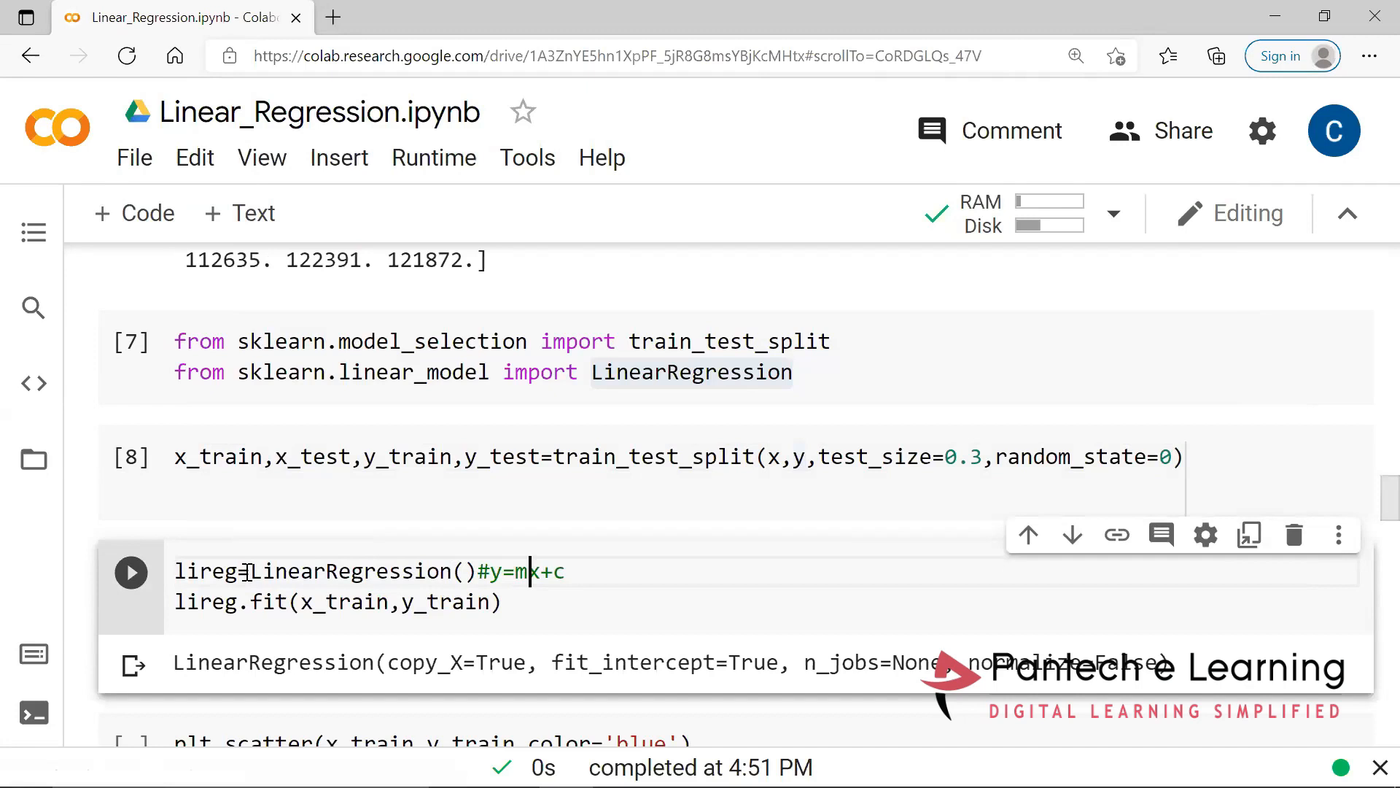
# - Review the lireg.fit call on x_train and y_train before the training plot
pyautogui.doubleClick(348, 572)
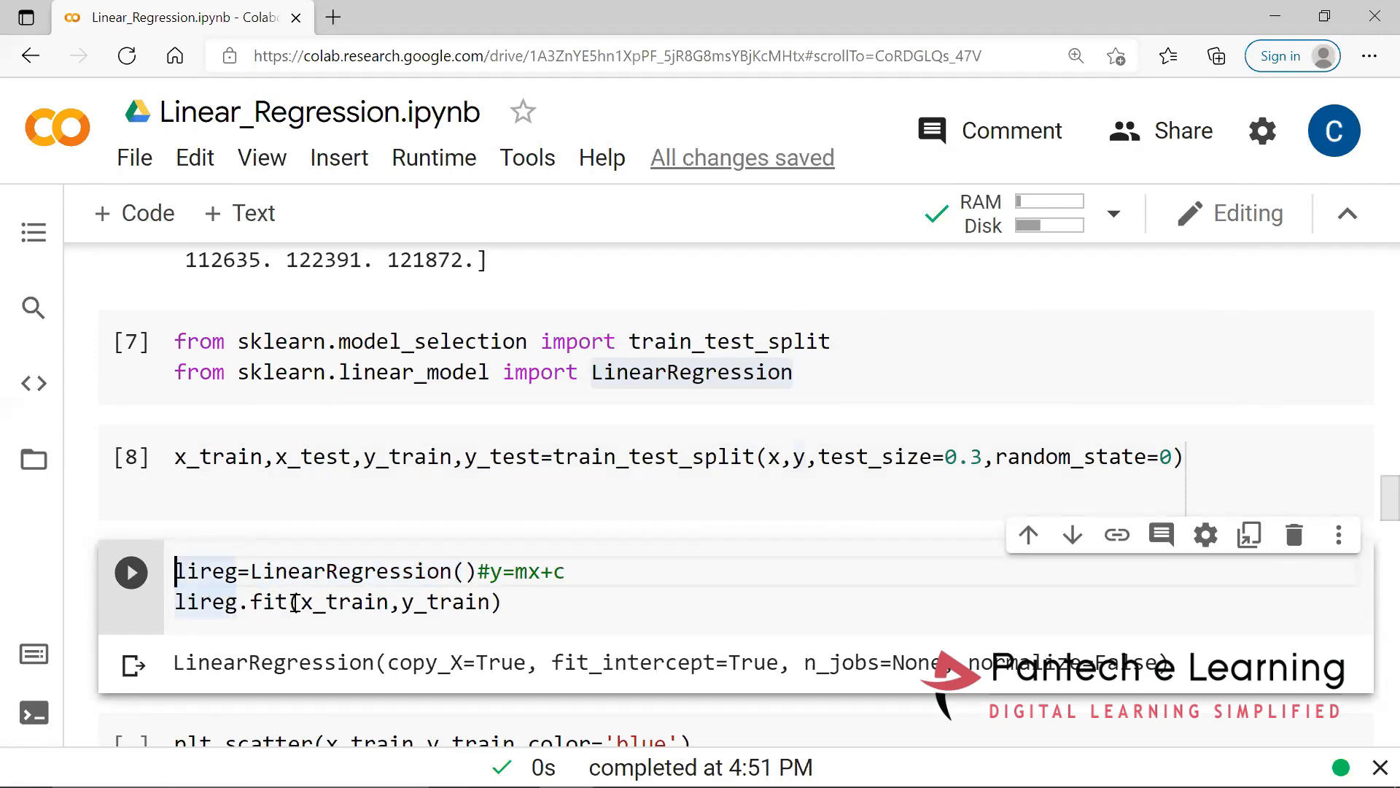
pyautogui.doubleClick(336, 603)
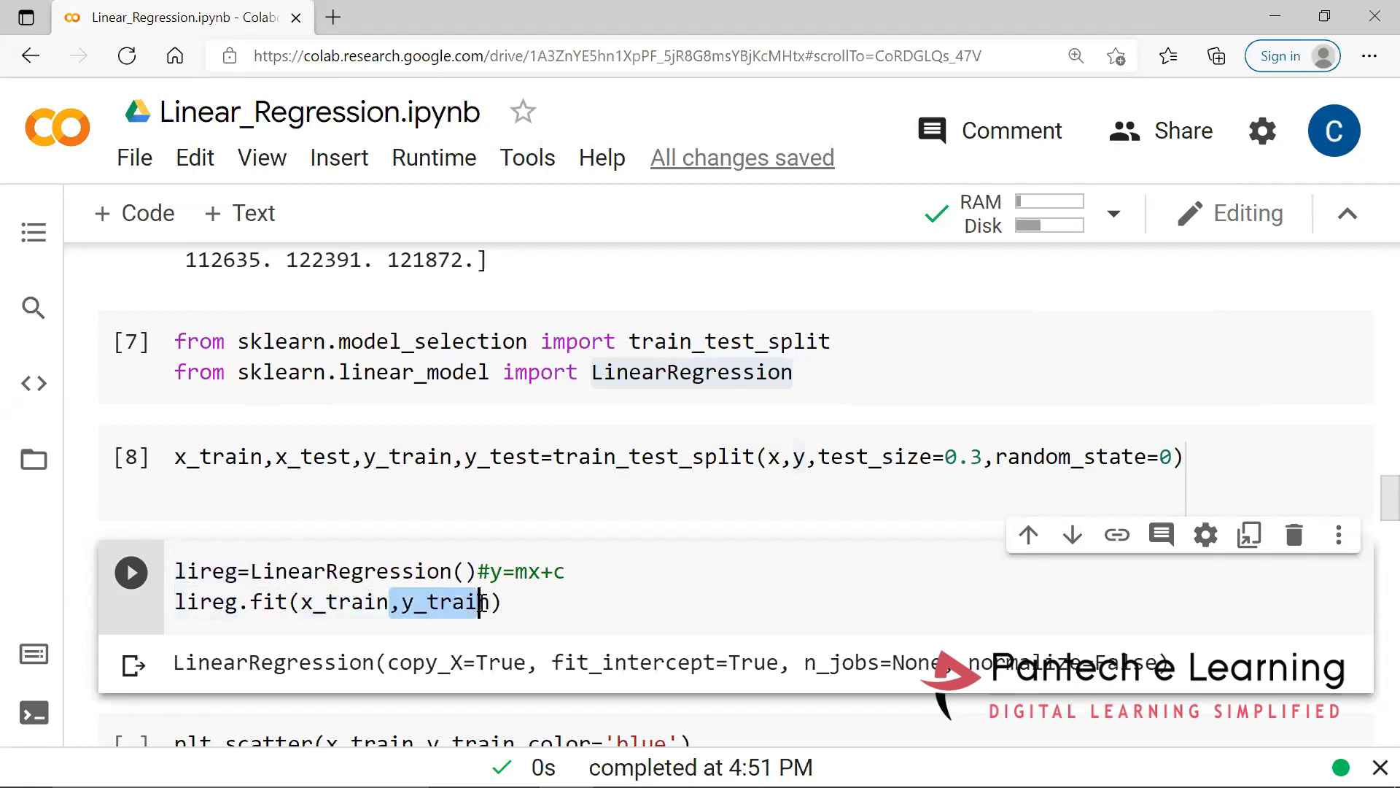
pyautogui.scroll(-3)
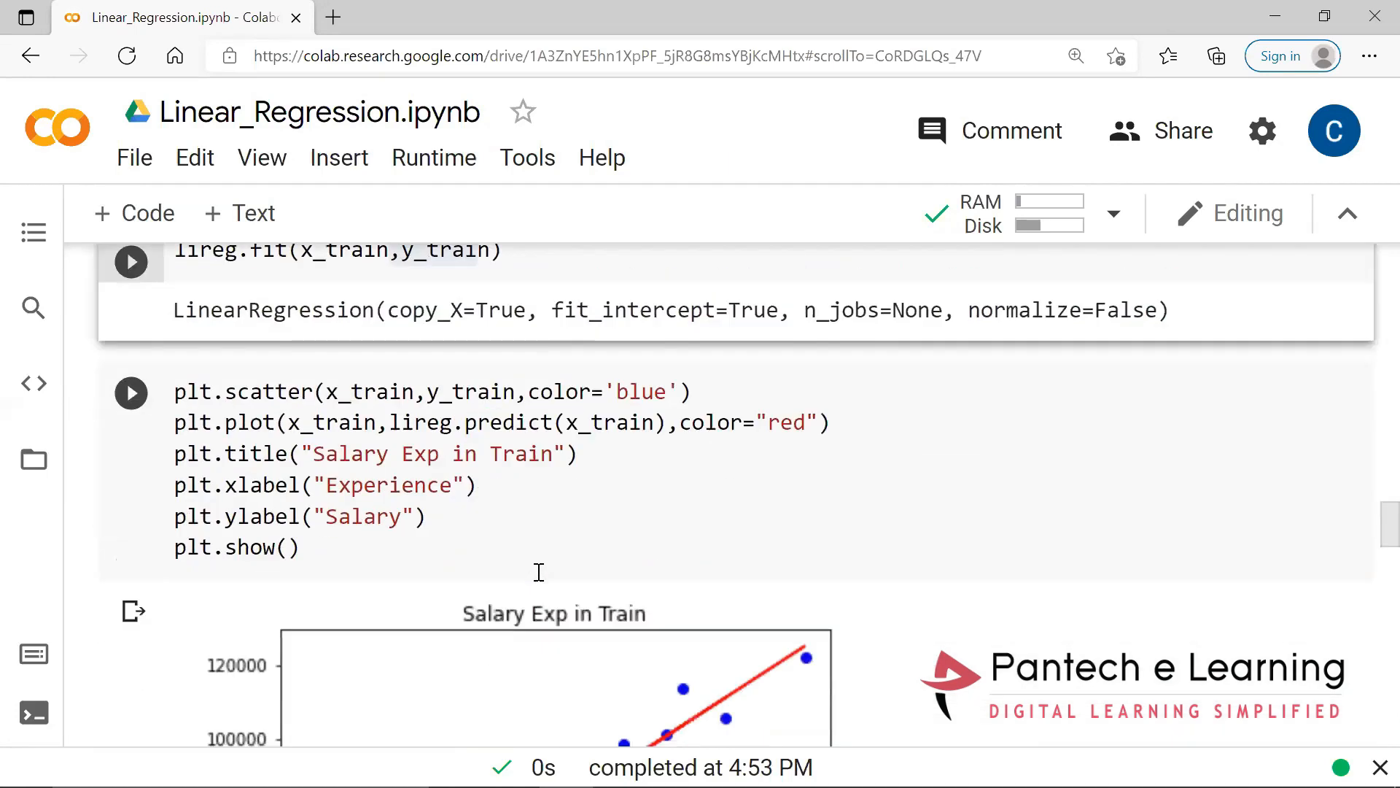
pyautogui.scroll(-3)
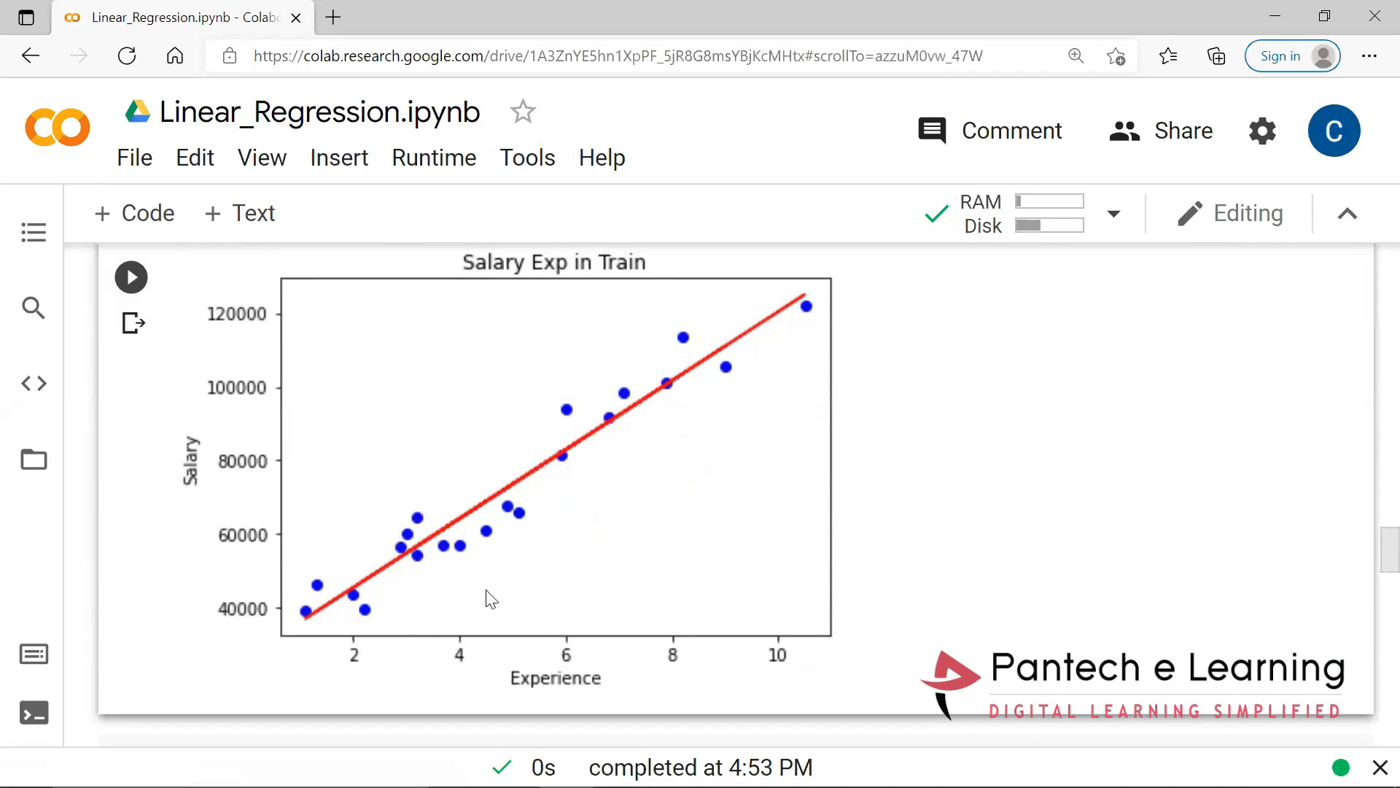
pyautogui.moveTo(488, 355)
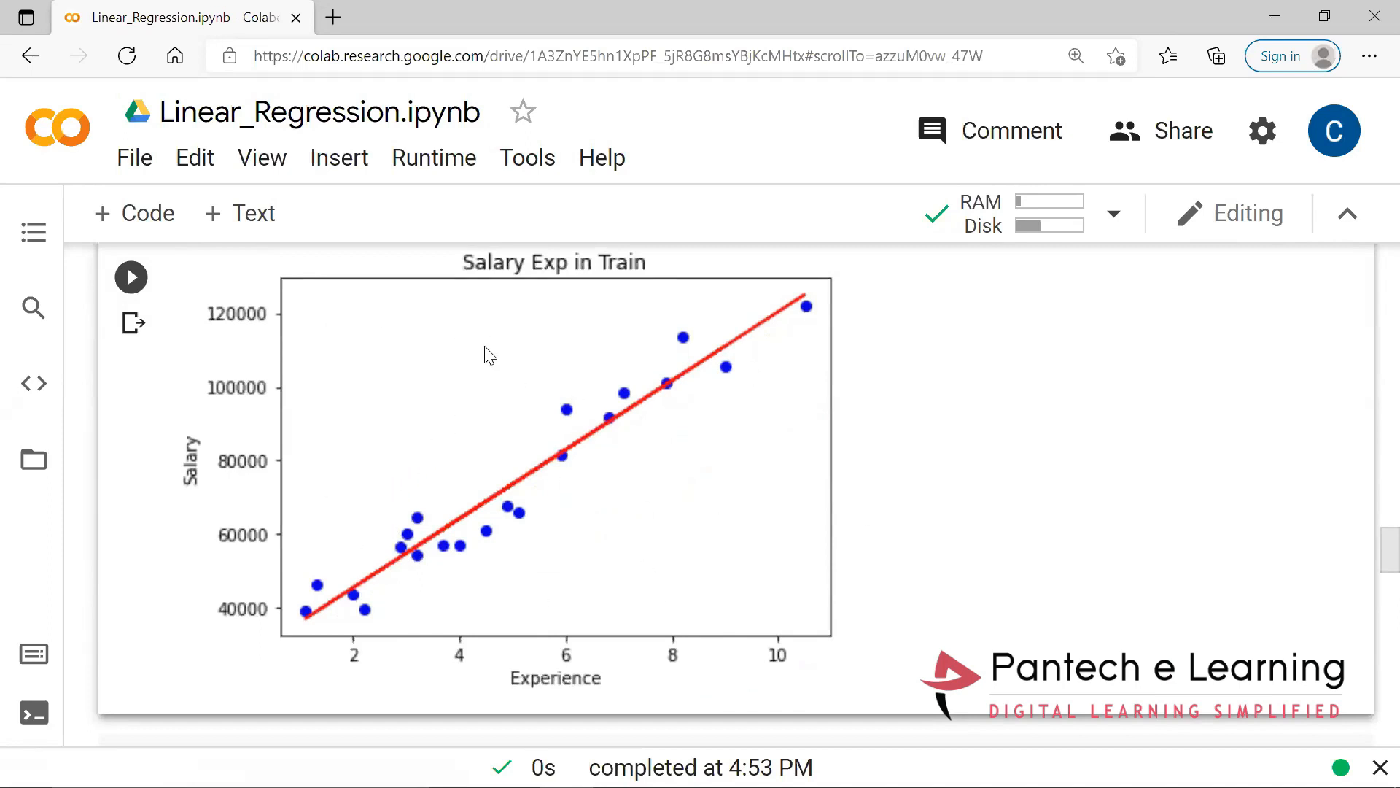
pyautogui.scroll(-3)
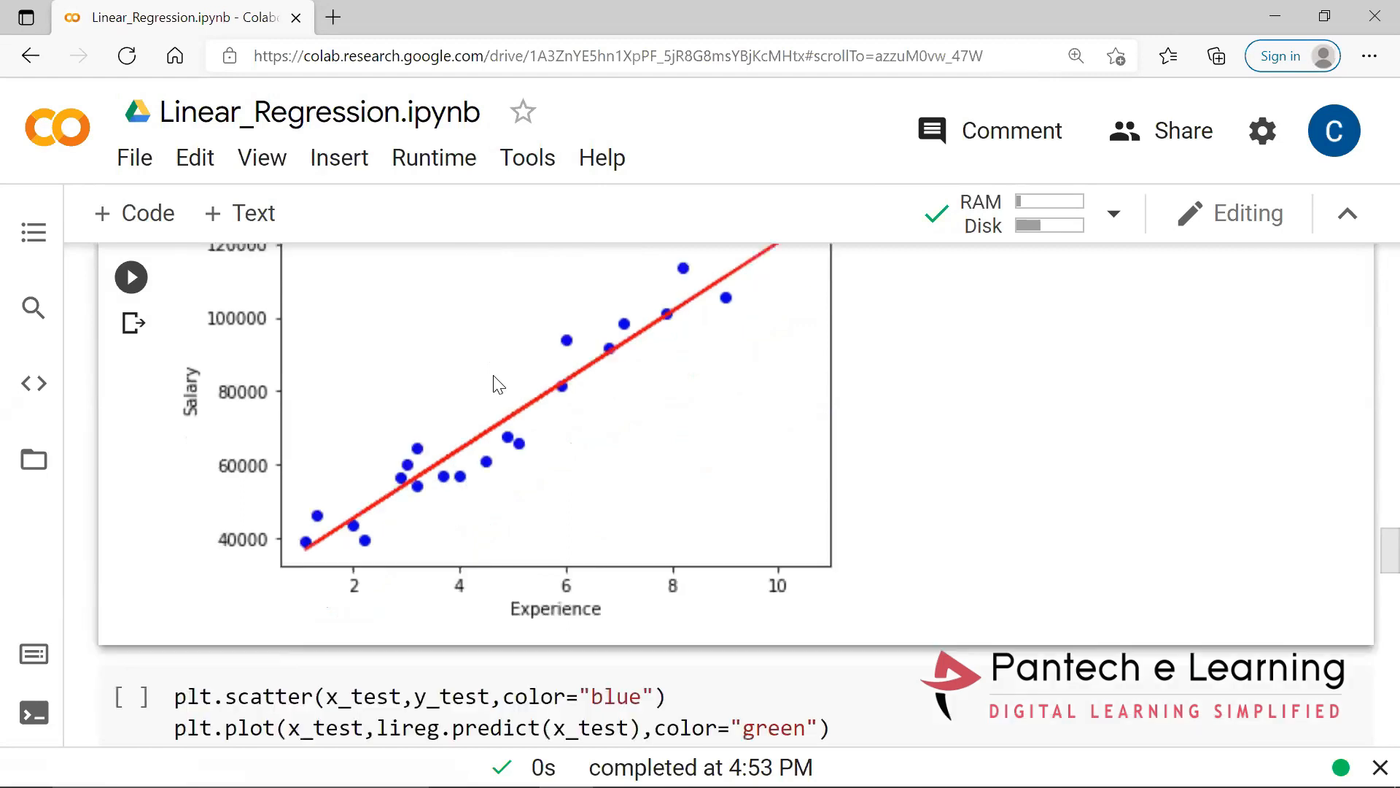
# - Scroll to the test-set plot cell showing blue points and the green regression line
pyautogui.scroll(-3)
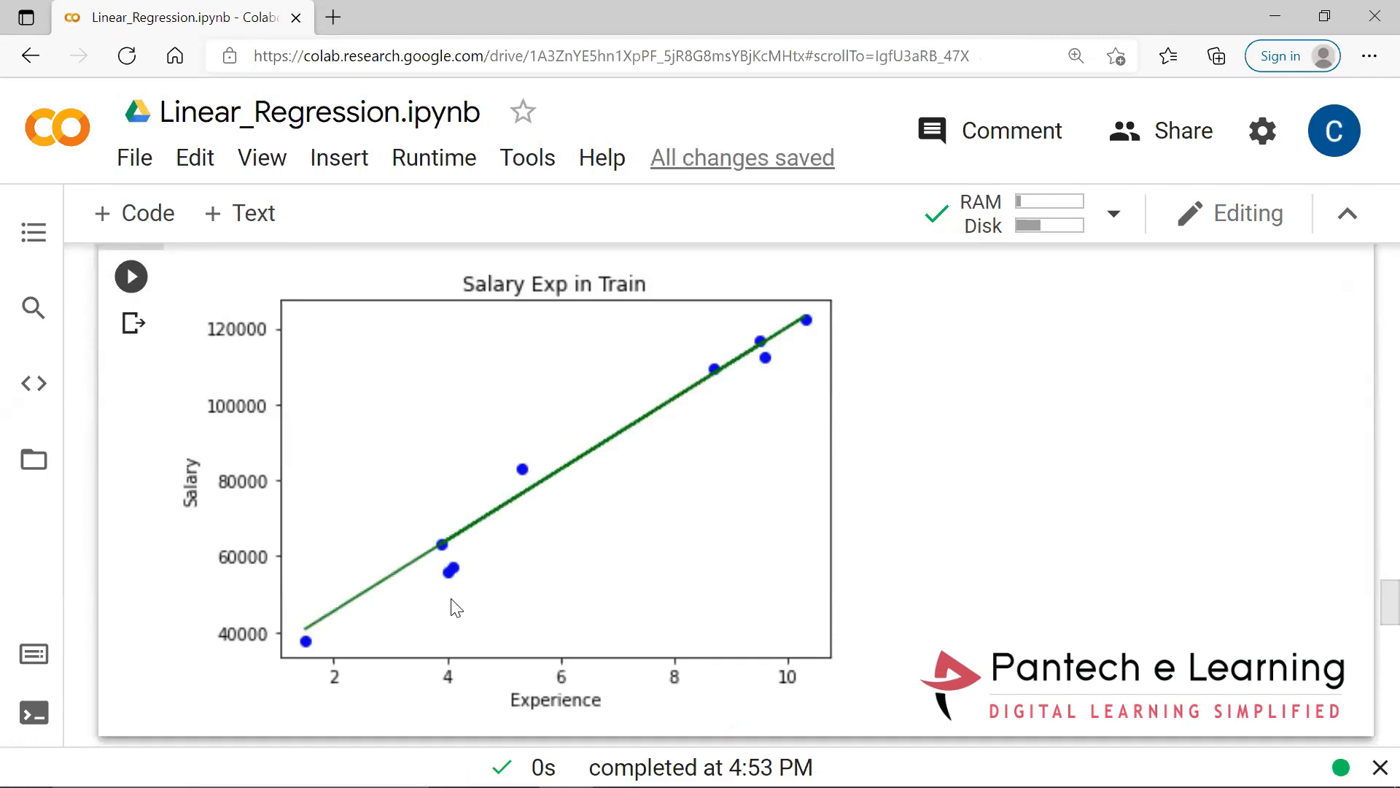
pyautogui.moveTo(397, 587)
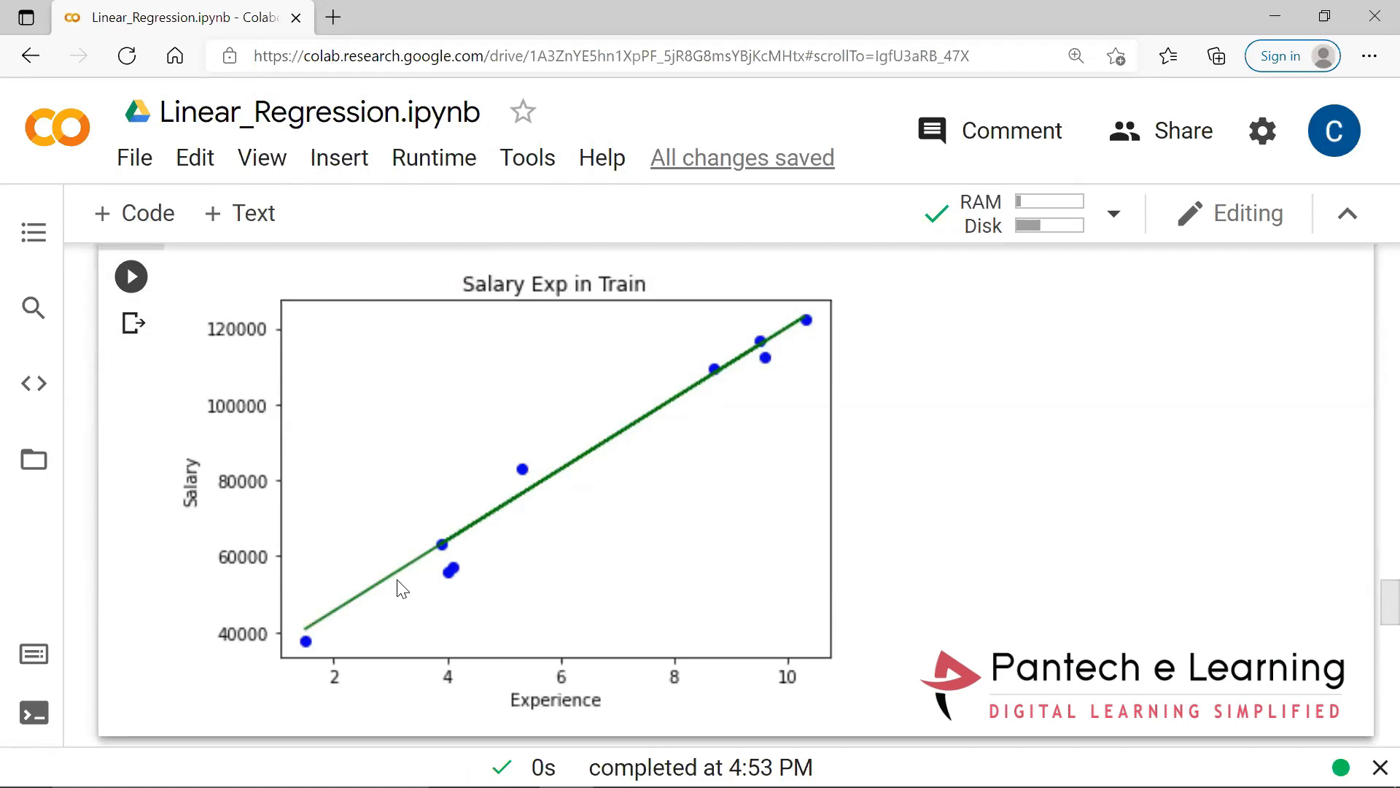
pyautogui.moveTo(454, 554)
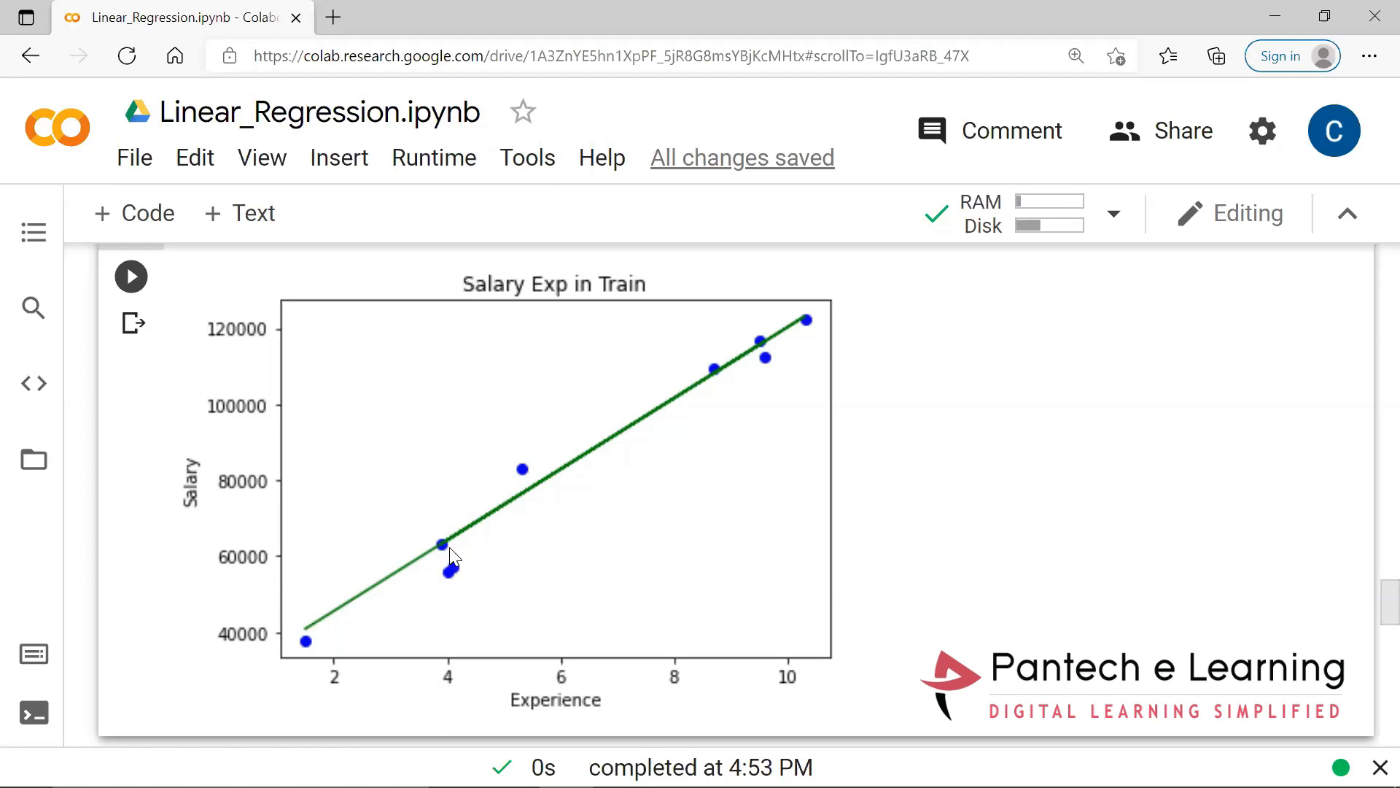
pyautogui.moveTo(487, 464)
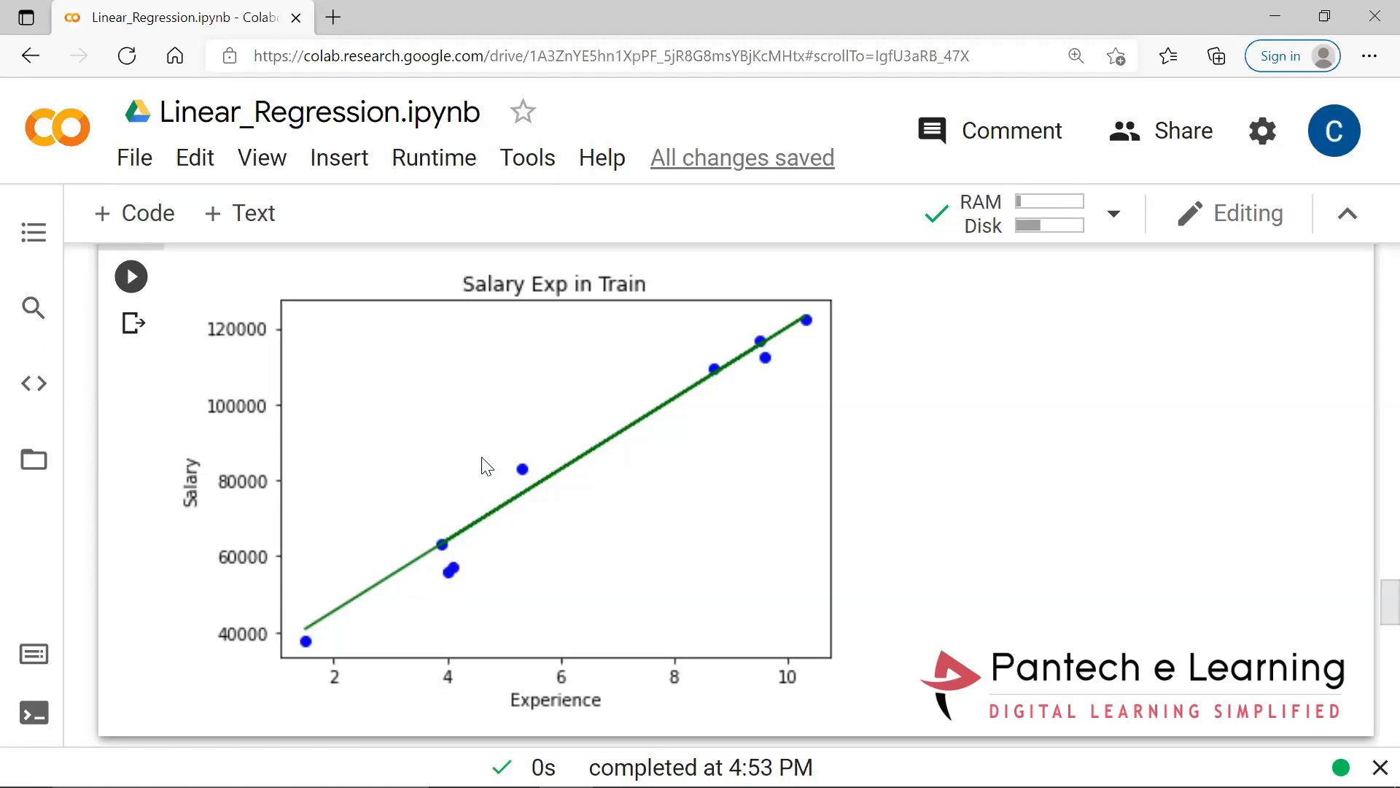
pyautogui.moveTo(435, 582)
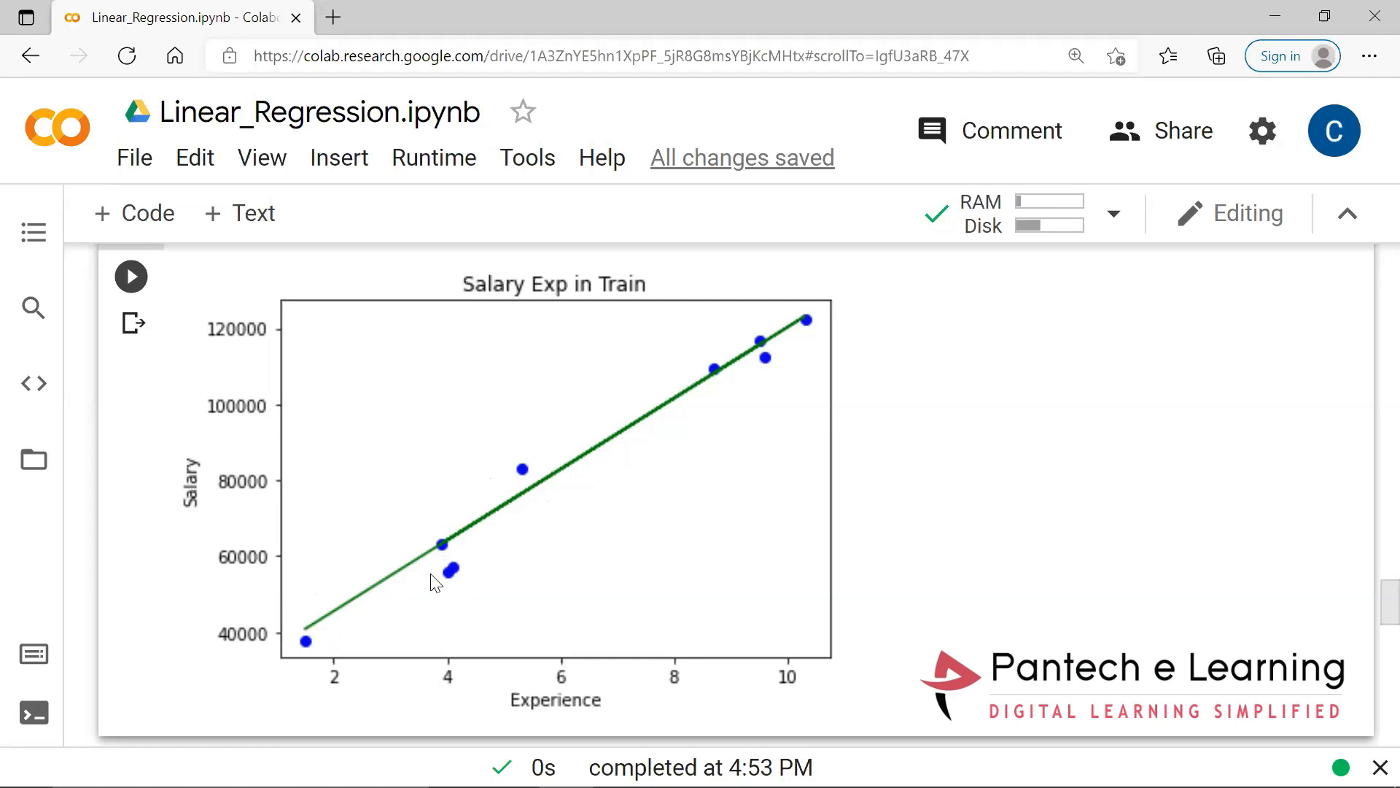
pyautogui.moveTo(227, 625)
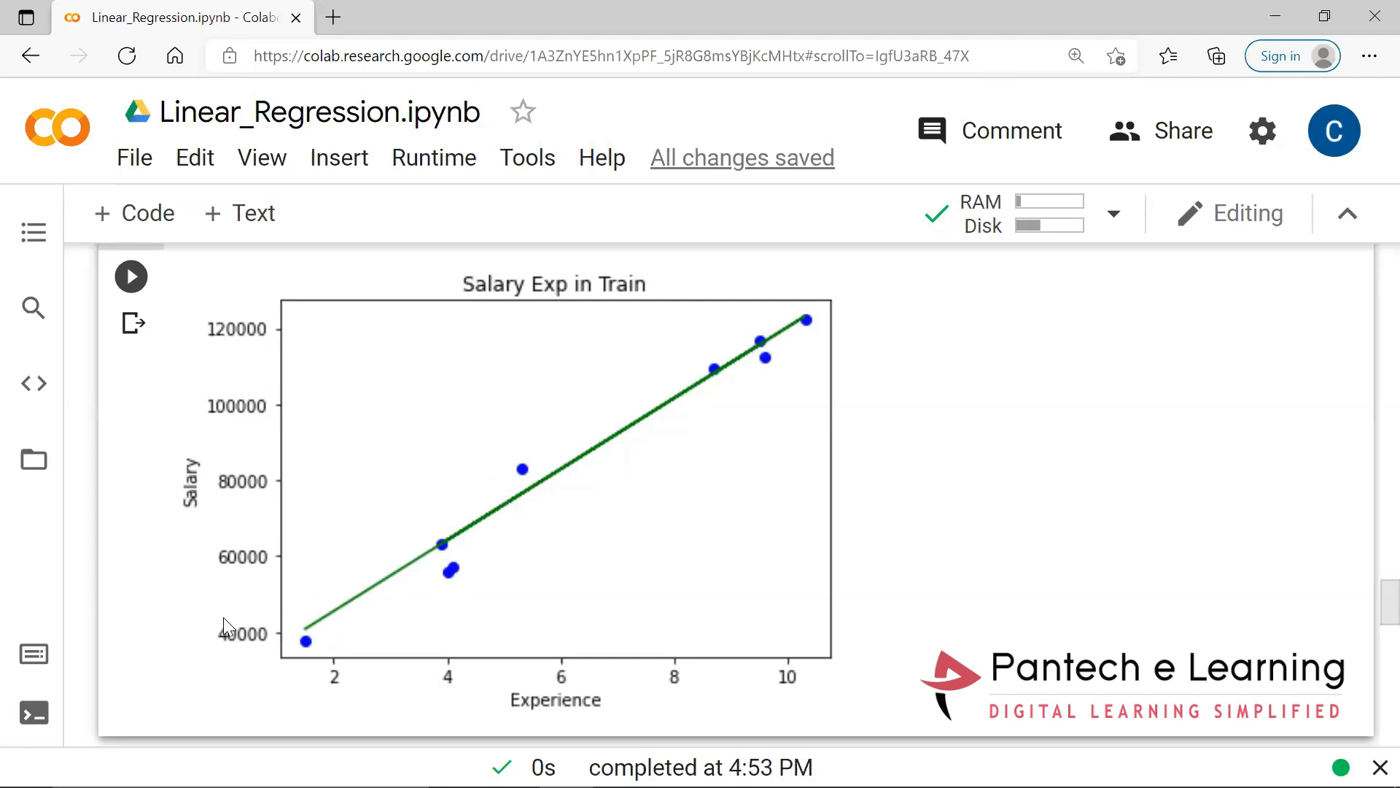
# - Run the metrics import, ypre=lireg.predict(x_test) and RMSE print cells, giving RMSE 61.134424523985636
pyautogui.scroll(-3)
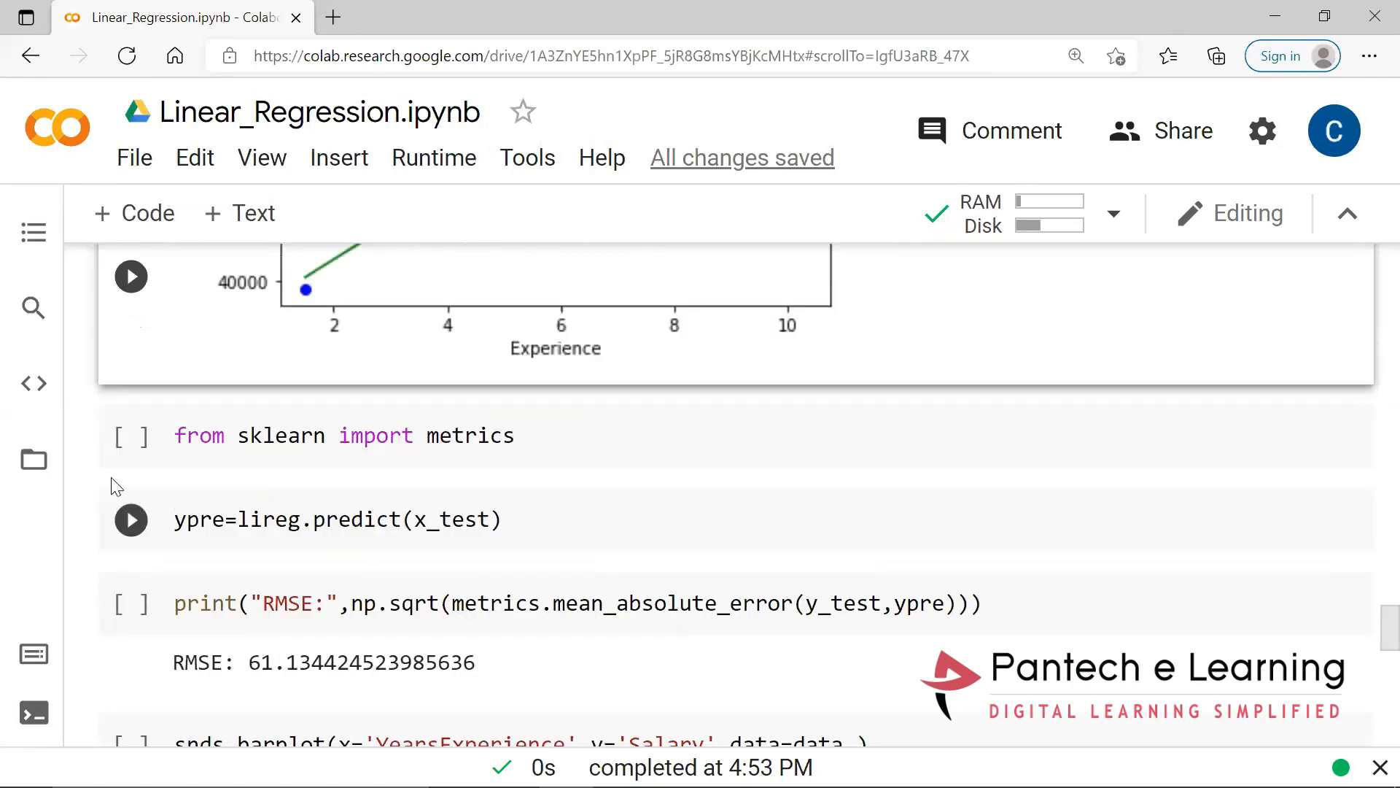
pyautogui.click(129, 435)
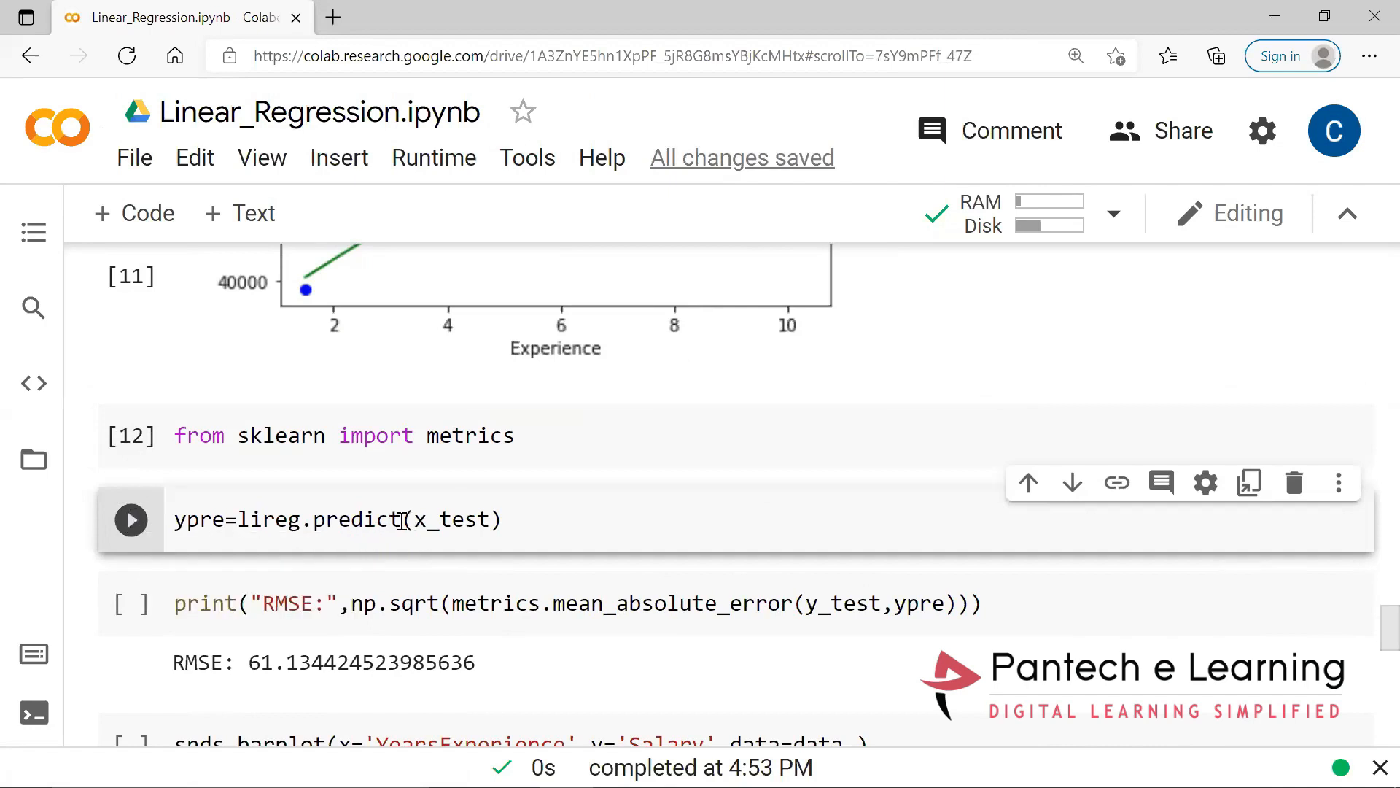
pyautogui.click(129, 519)
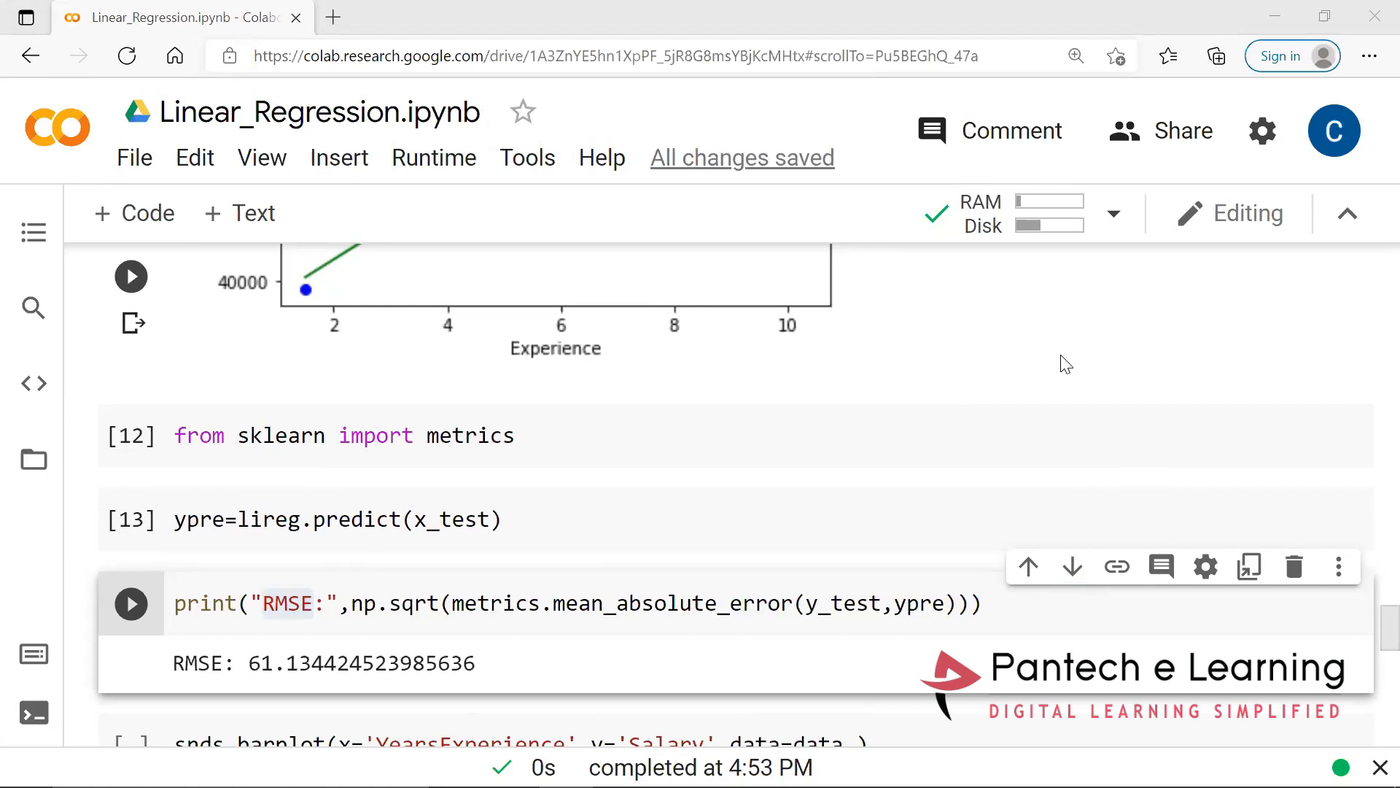
pyautogui.moveTo(747, 486)
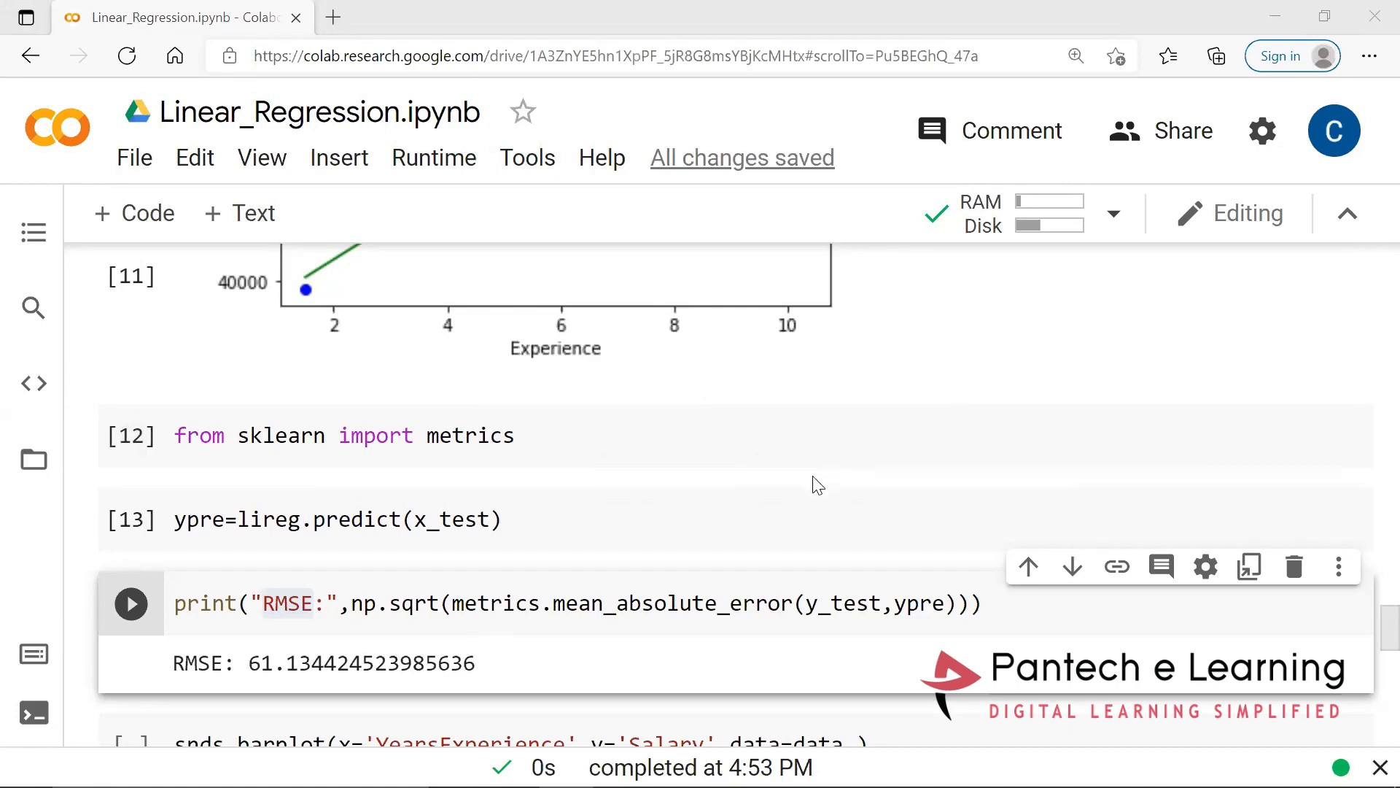
pyautogui.moveTo(859, 732)
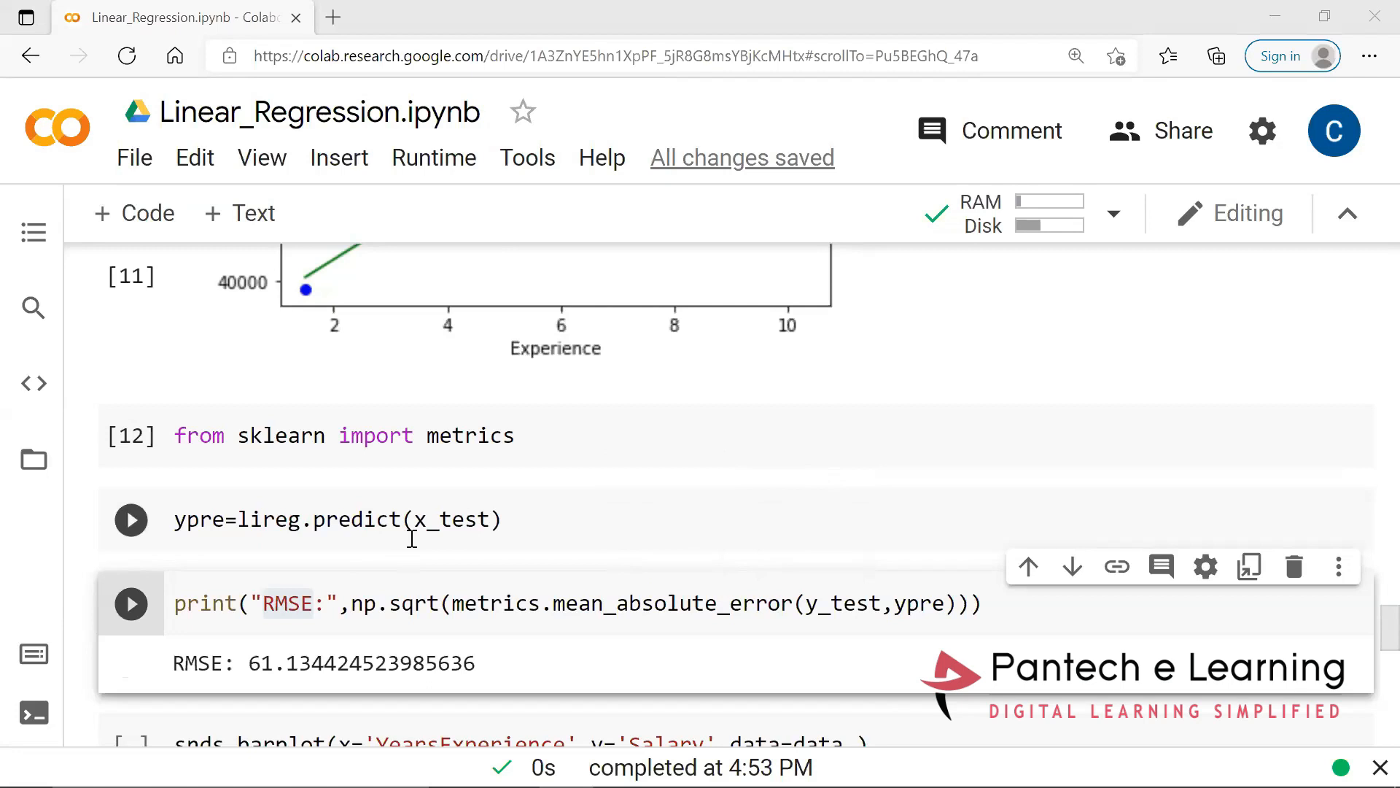
pyautogui.moveTo(500, 566)
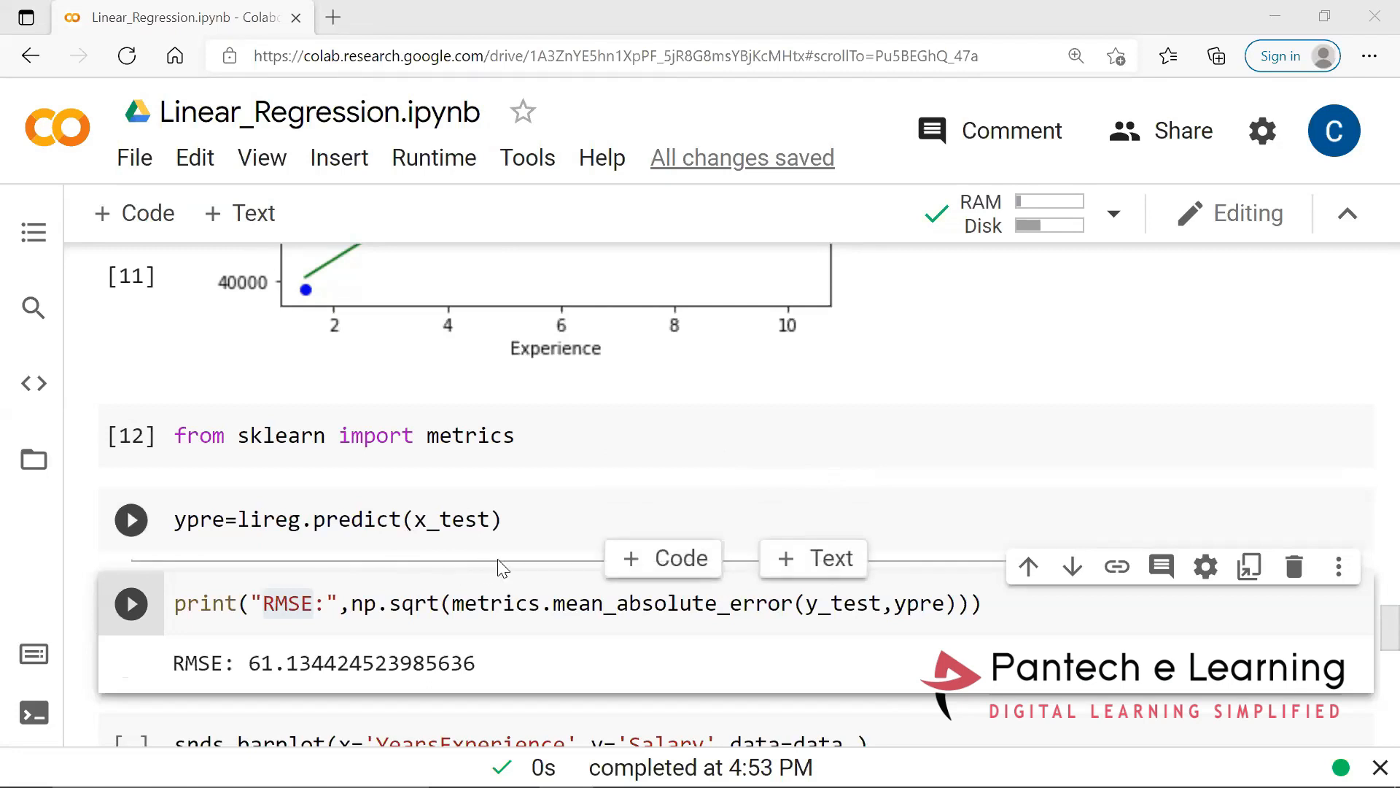
pyautogui.moveTo(501, 587)
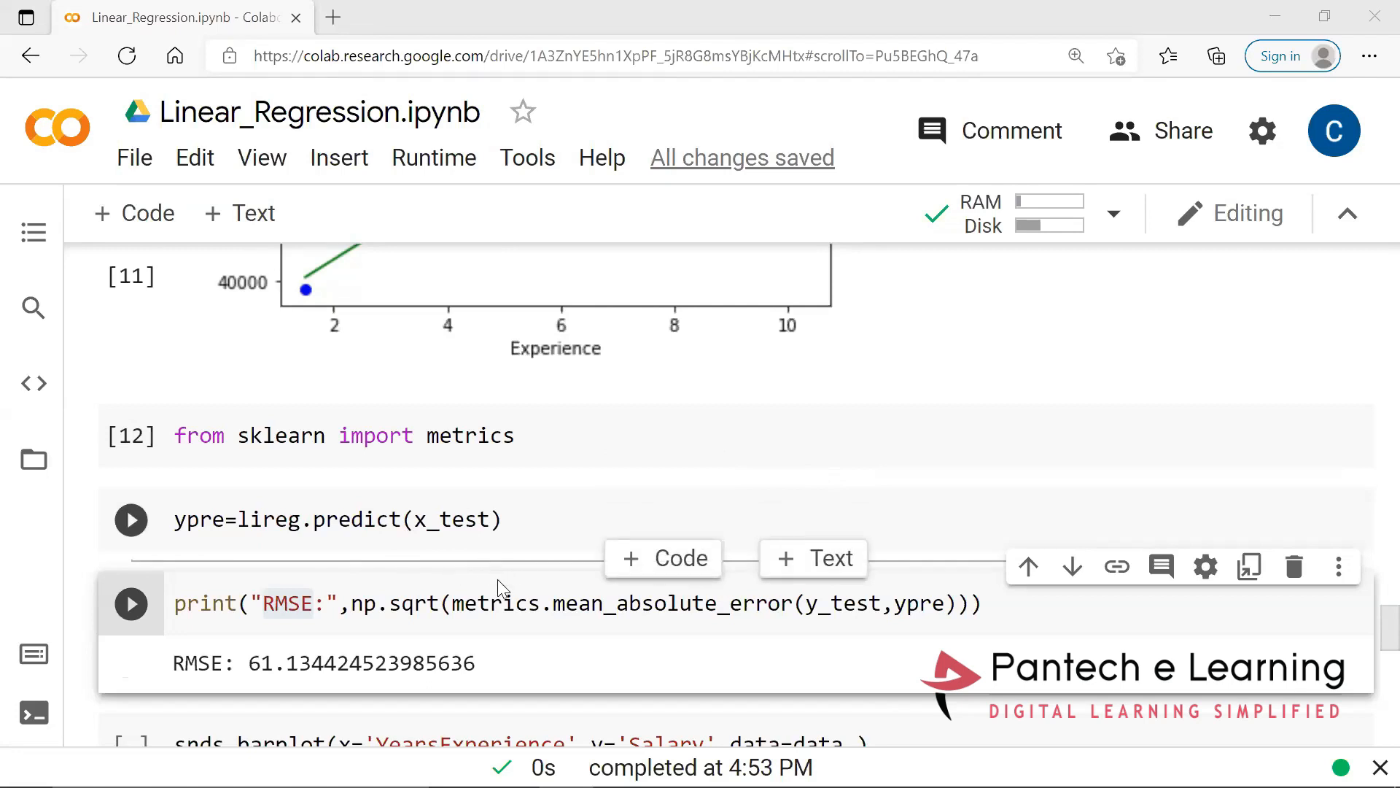
pyautogui.click(130, 519)
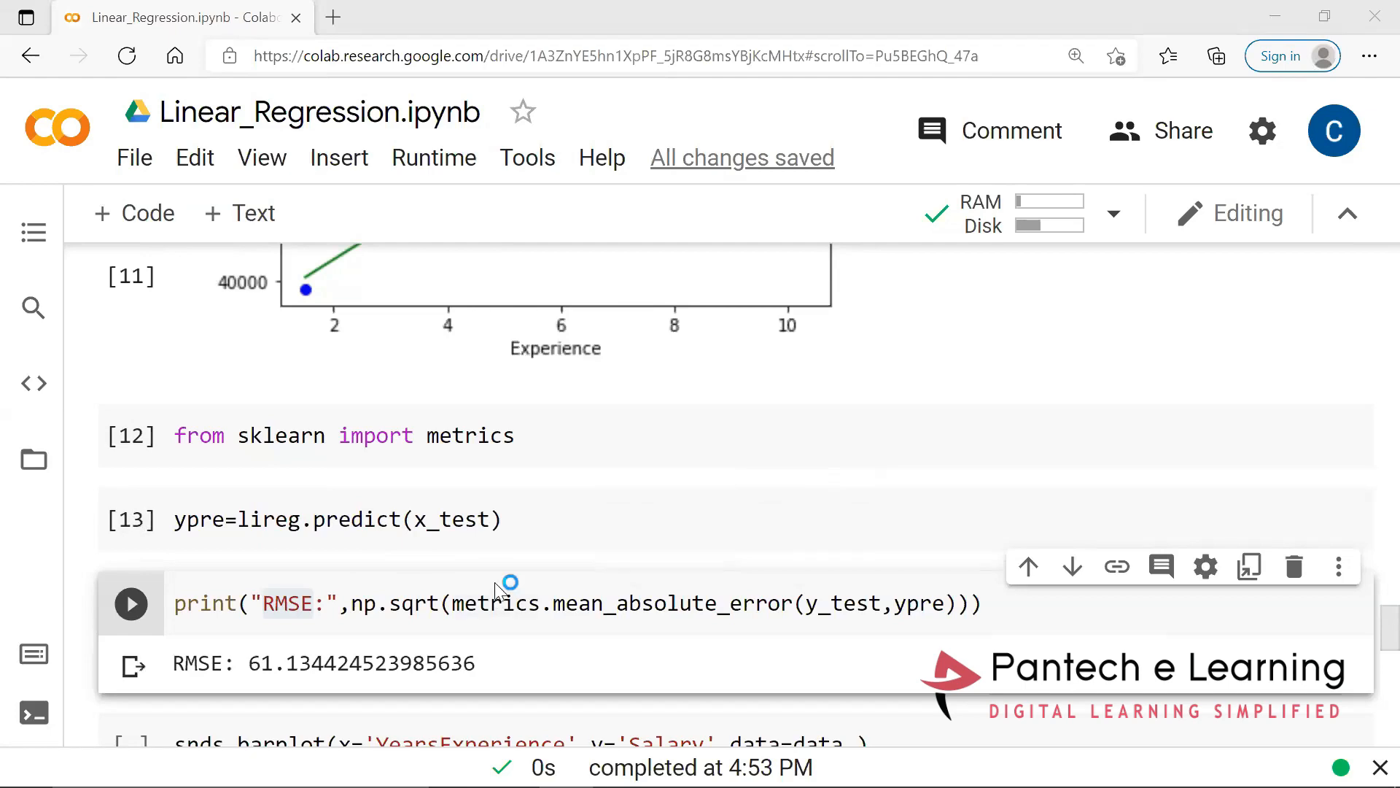